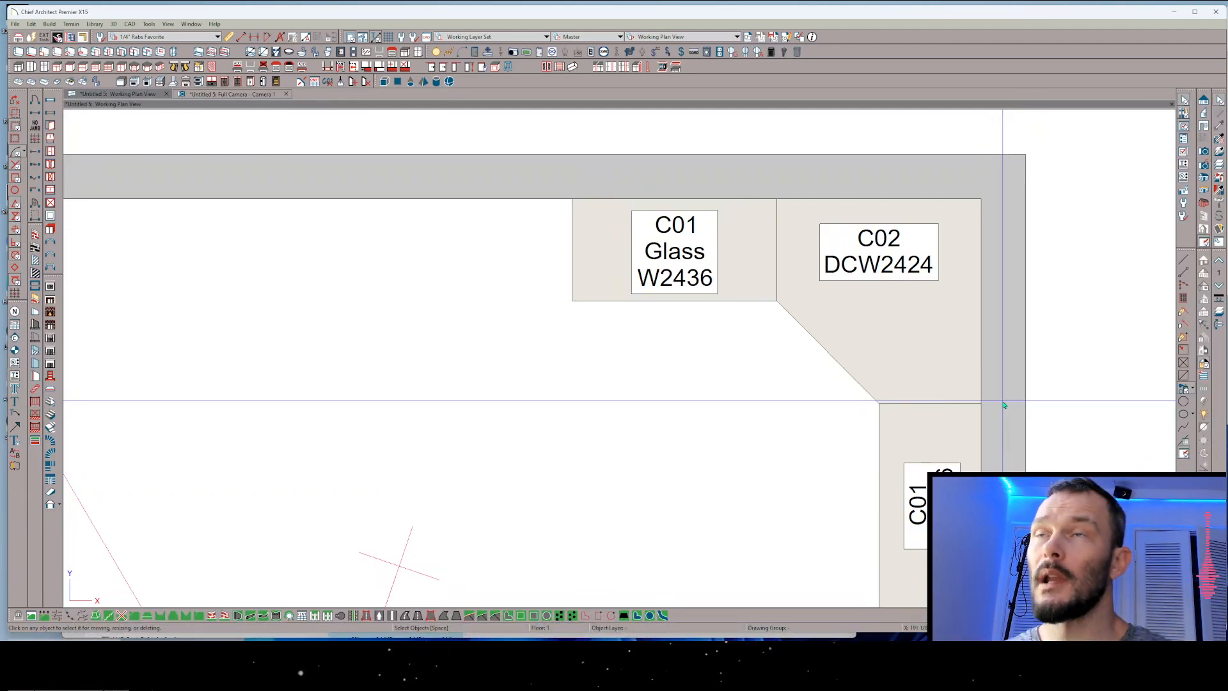
mouse_move(641, 397)
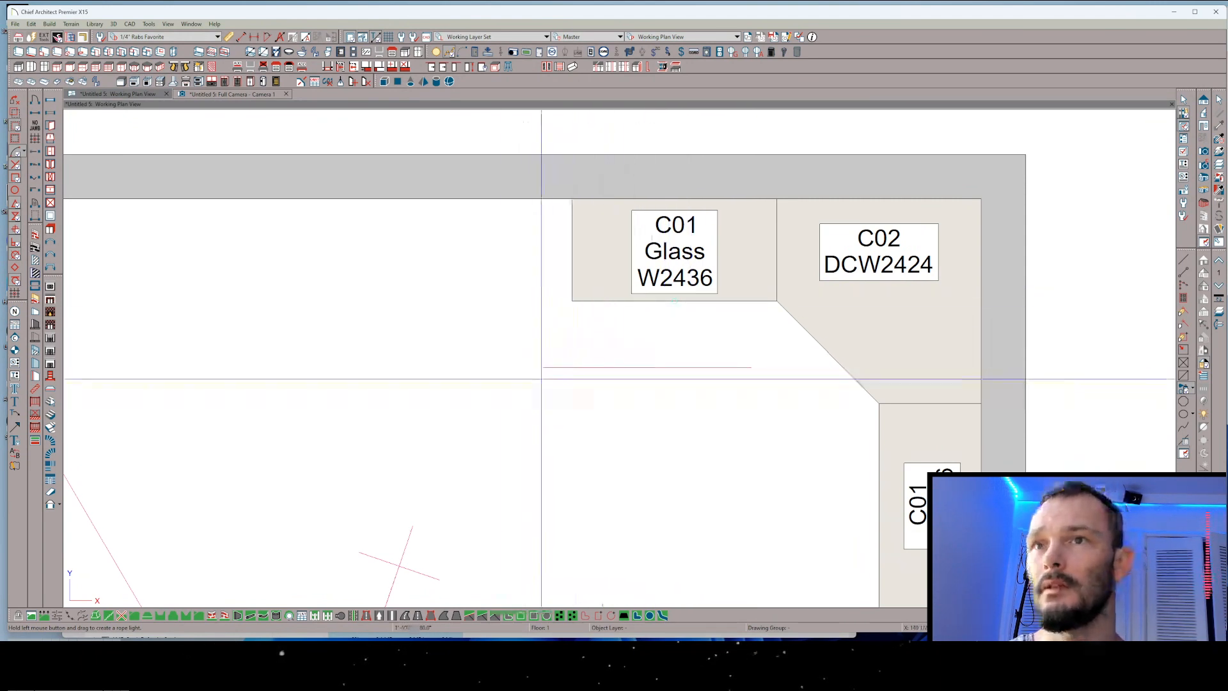
mouse_move(499, 383)
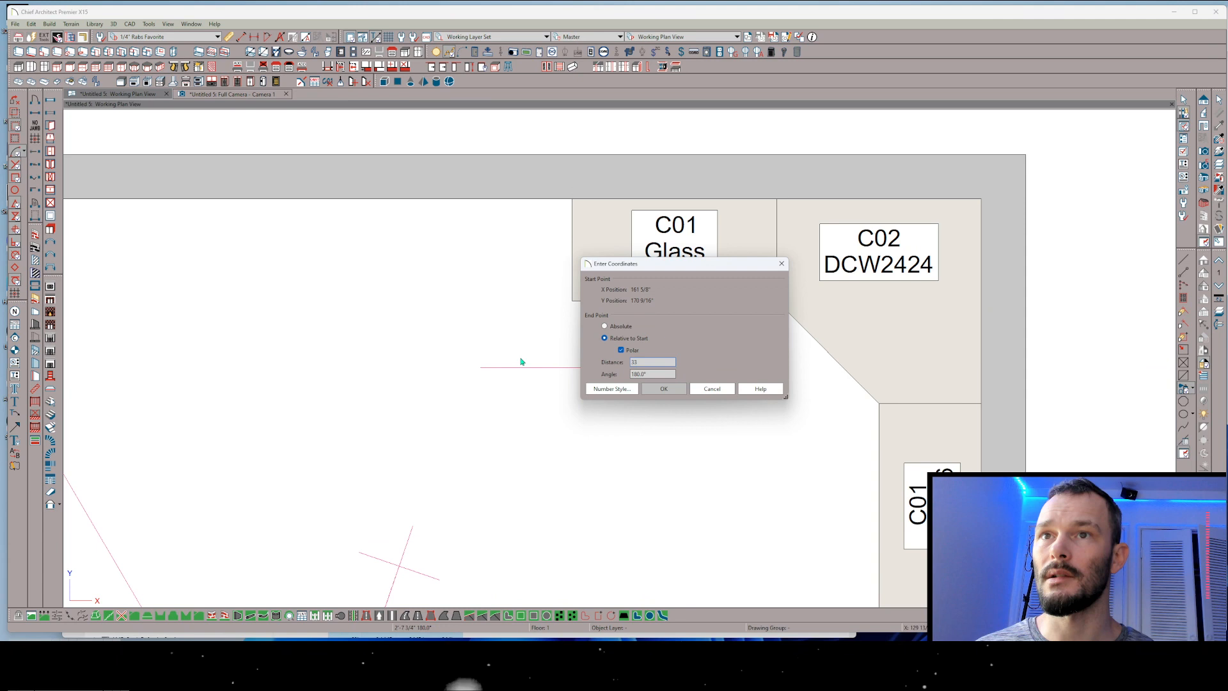
Draw a straight rope light in front of cabinet C01 Glass W2436 and select it.
left_click(663, 388)
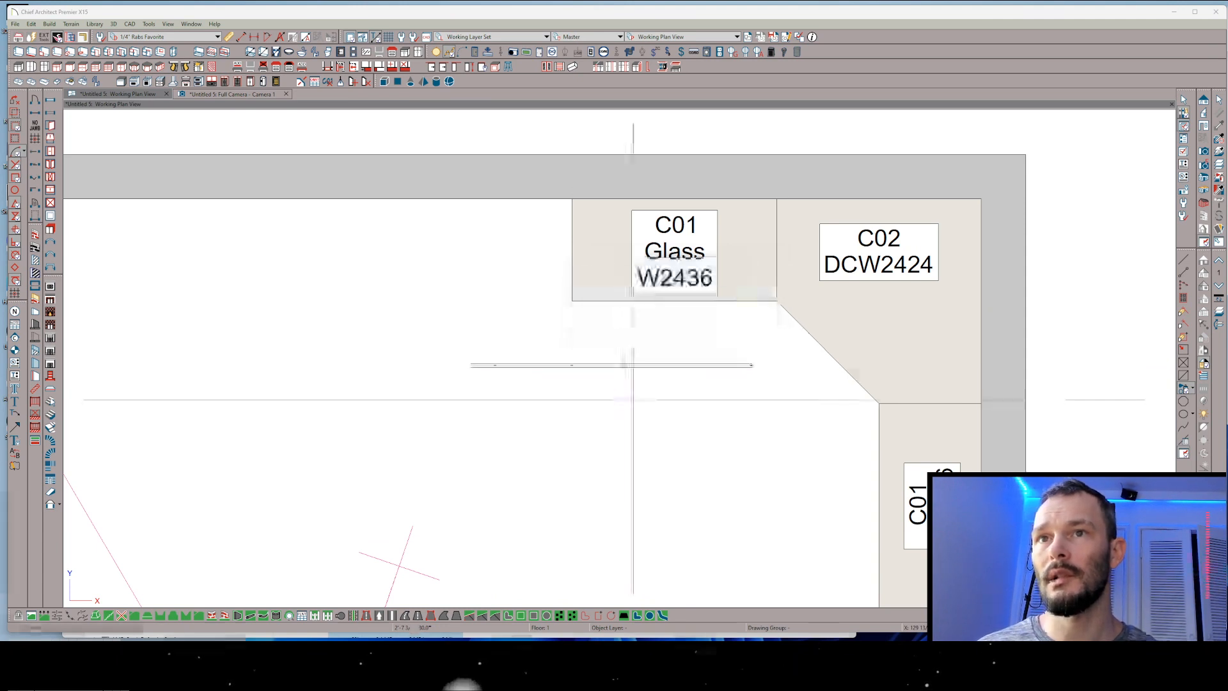
left_click(619, 366)
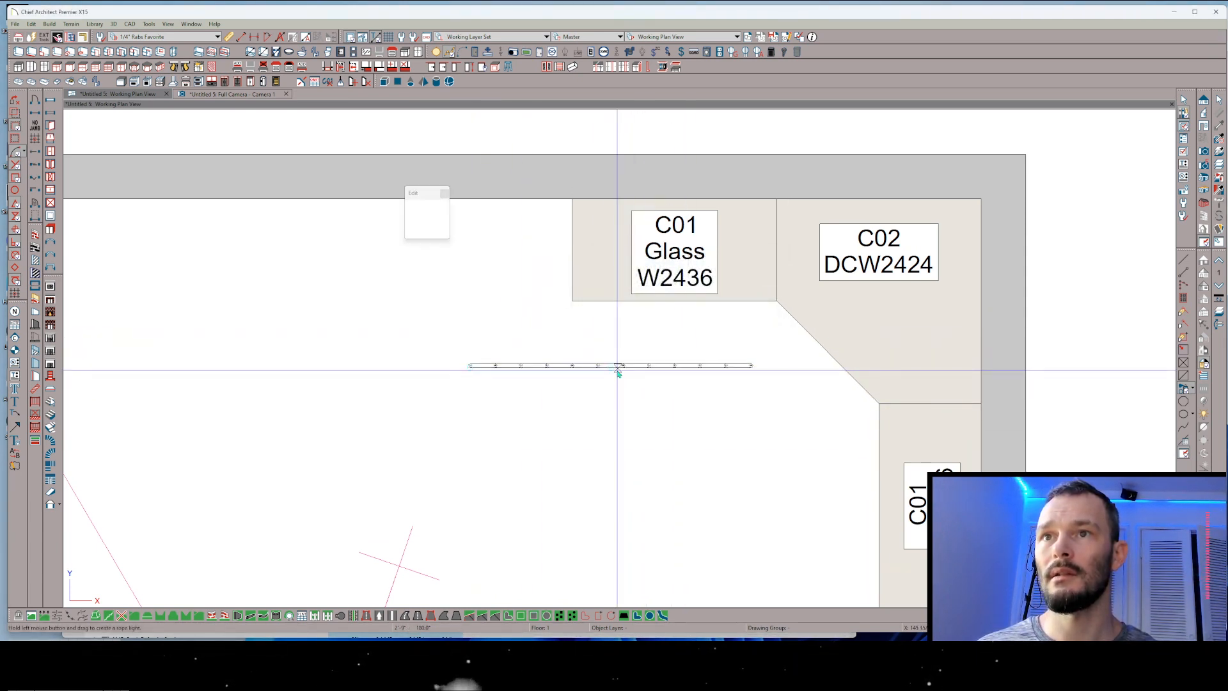
left_click(597, 366)
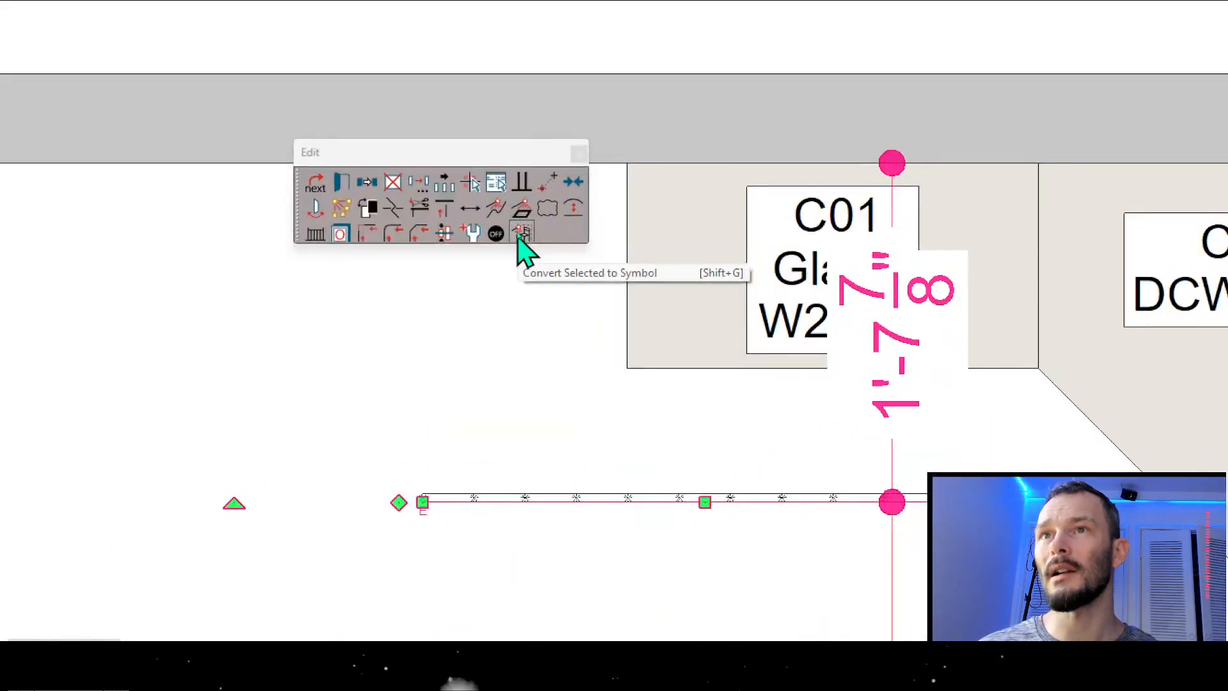
Convert the selected rope light to a symbol, keeping the Electrical name and category.
left_click(522, 232)
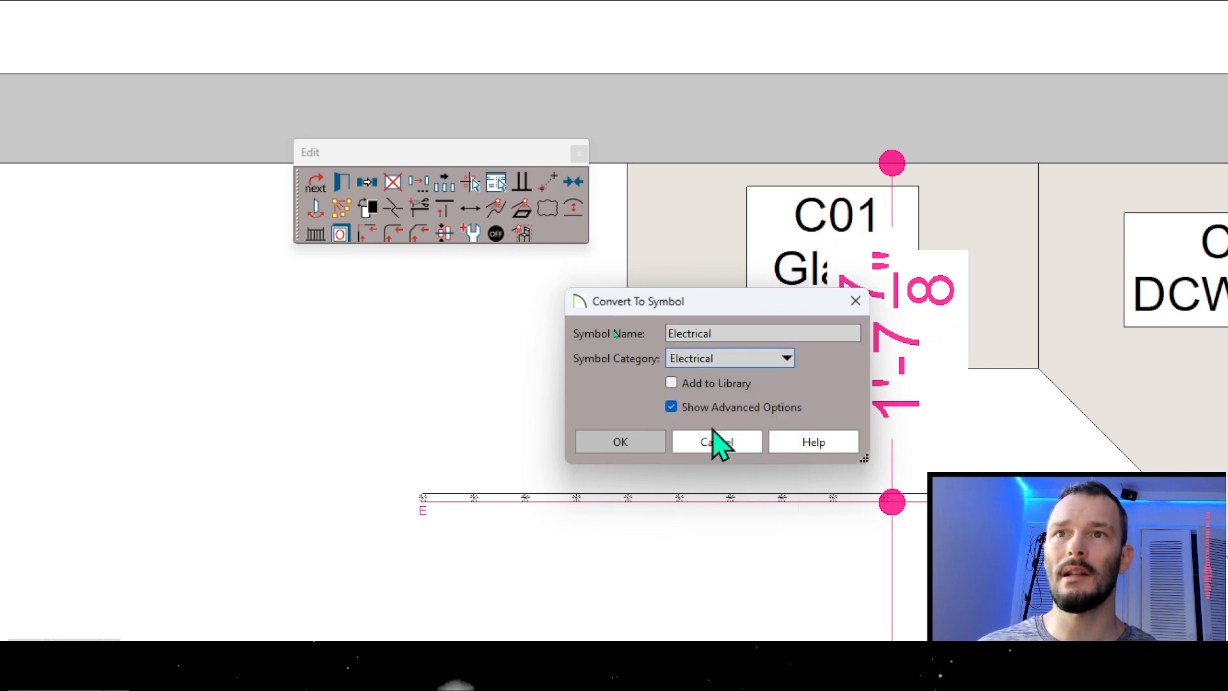
mouse_move(718, 404)
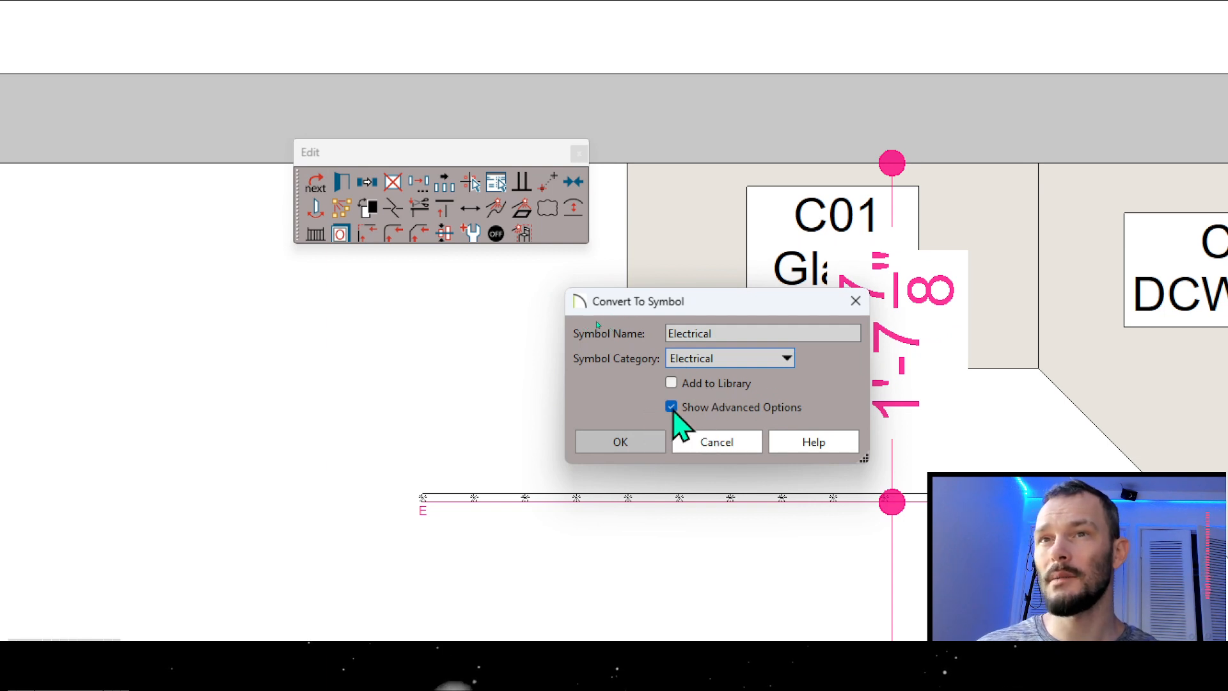
mouse_move(619, 449)
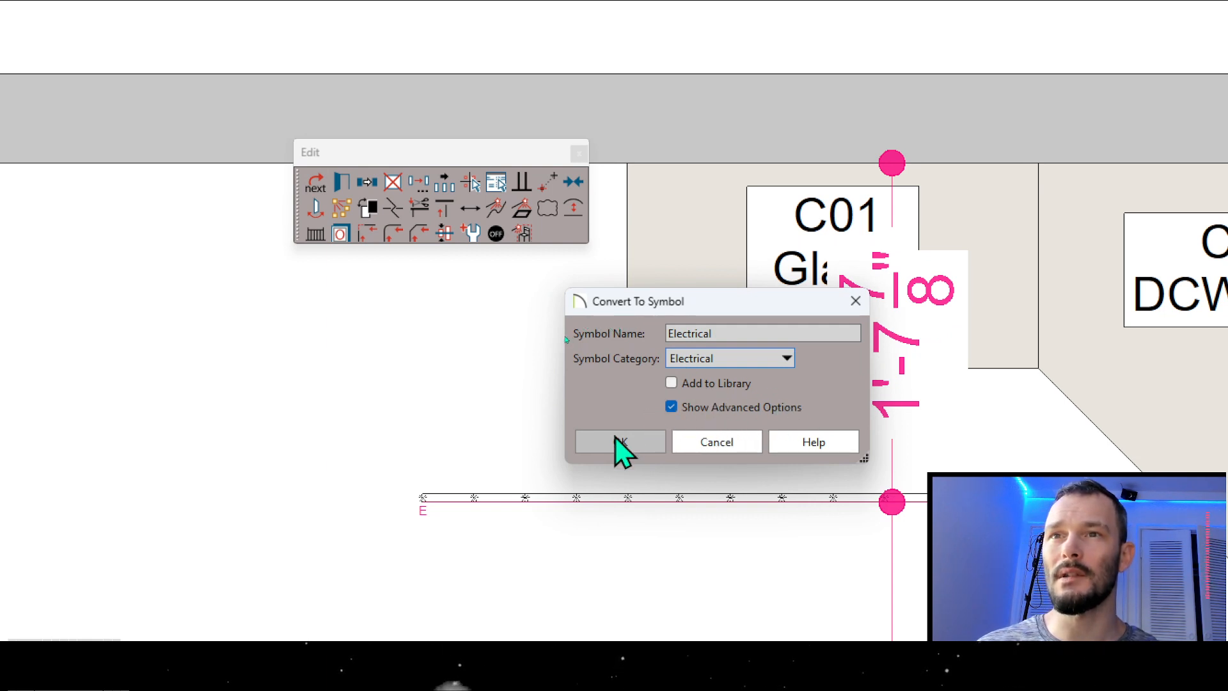
left_click(618, 441)
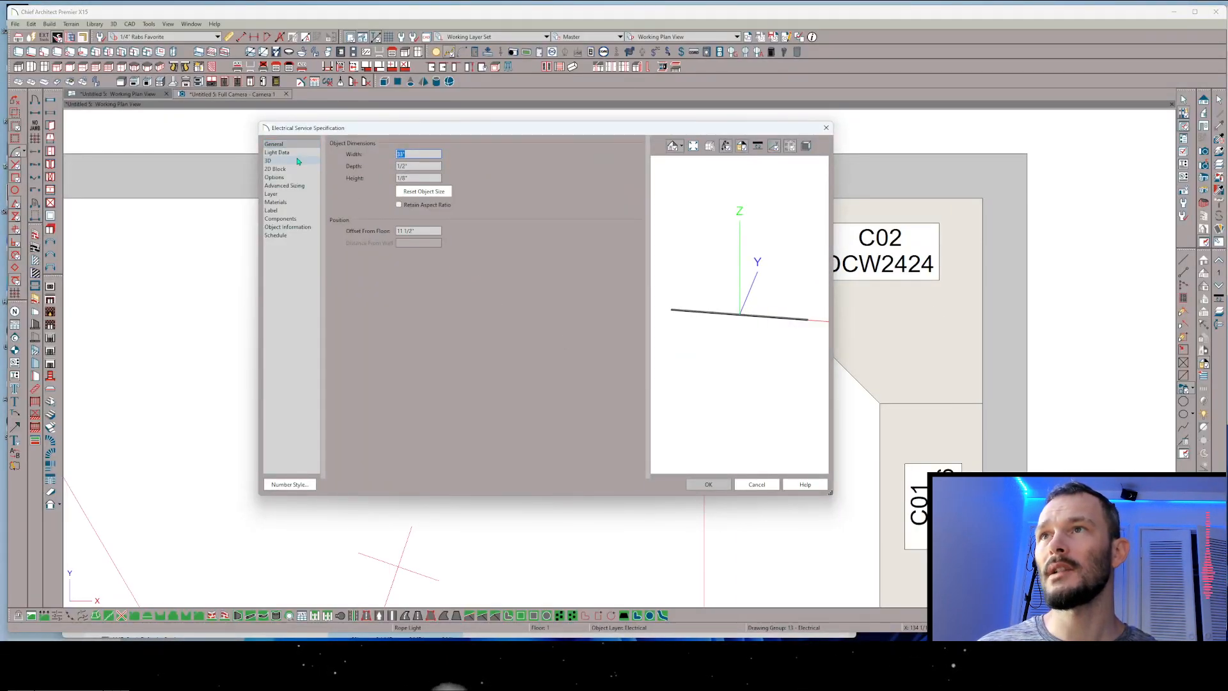
mouse_move(278, 161)
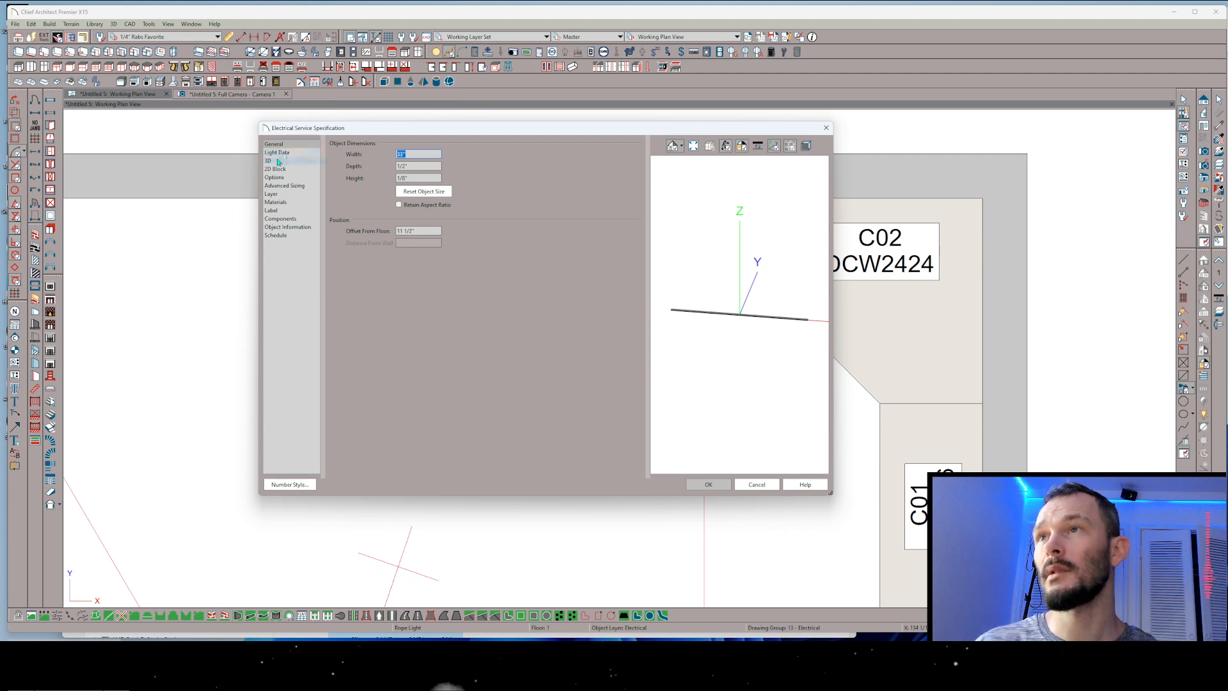
Rotate the symbol's 3D geometry 90° about the Y axis, then about the Z axis.
left_click(268, 161)
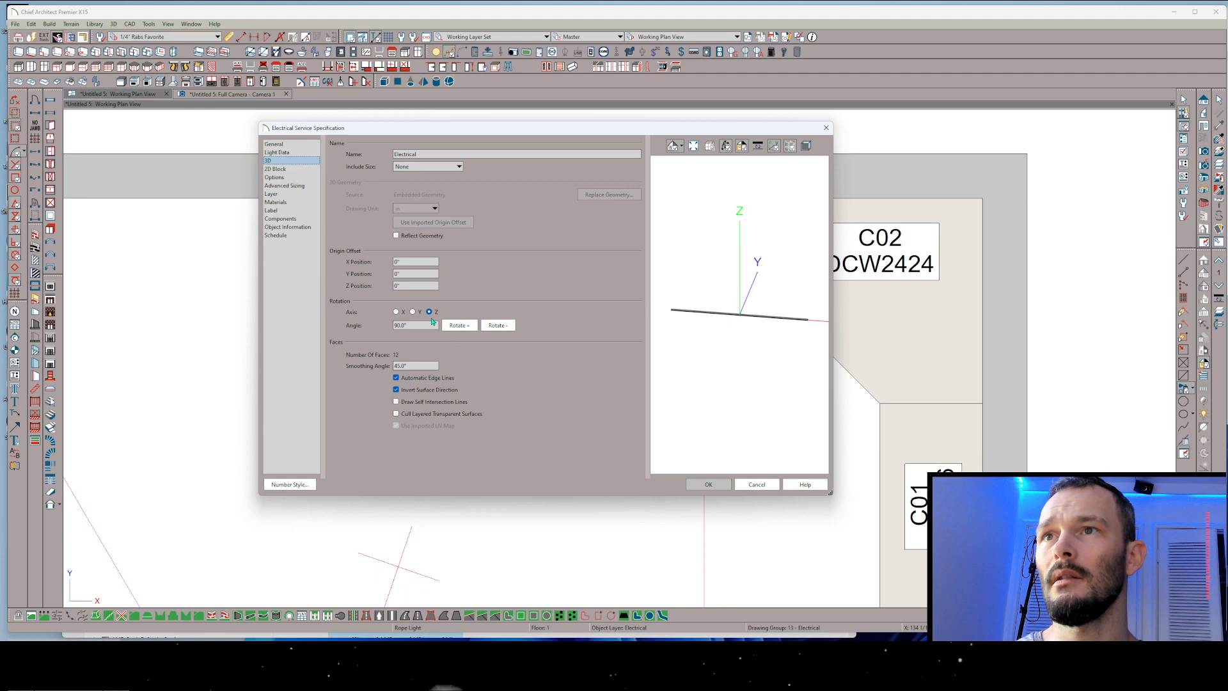
left_click(412, 312)
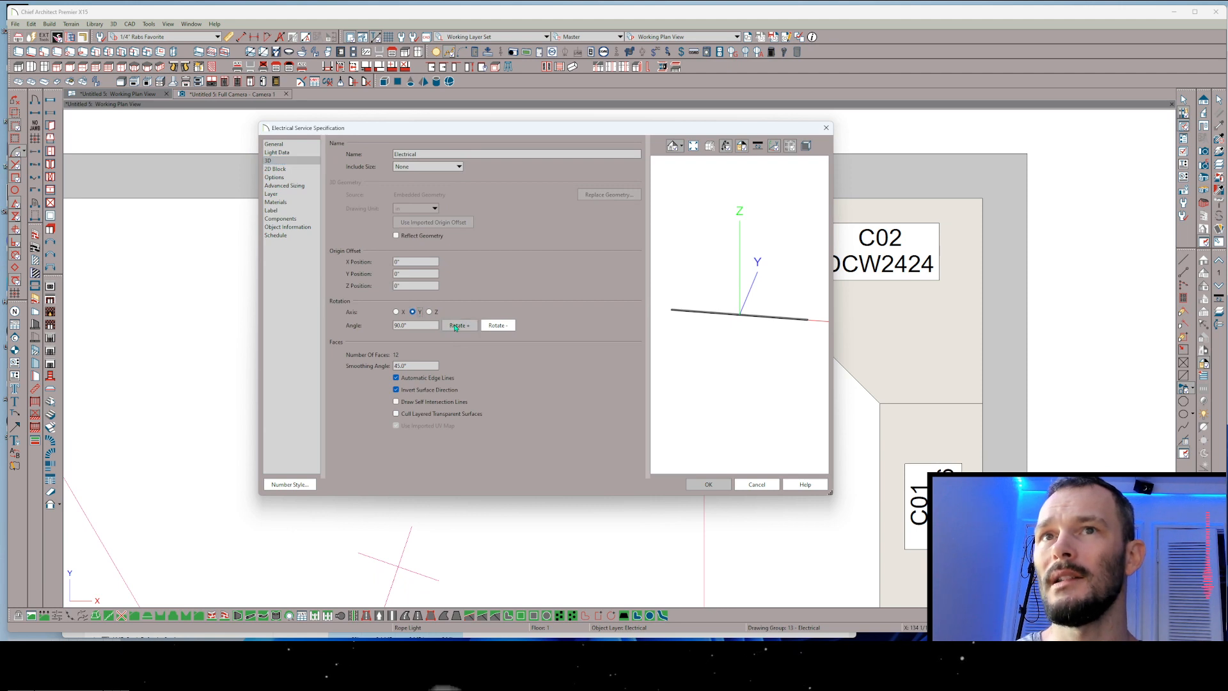
left_click(458, 325)
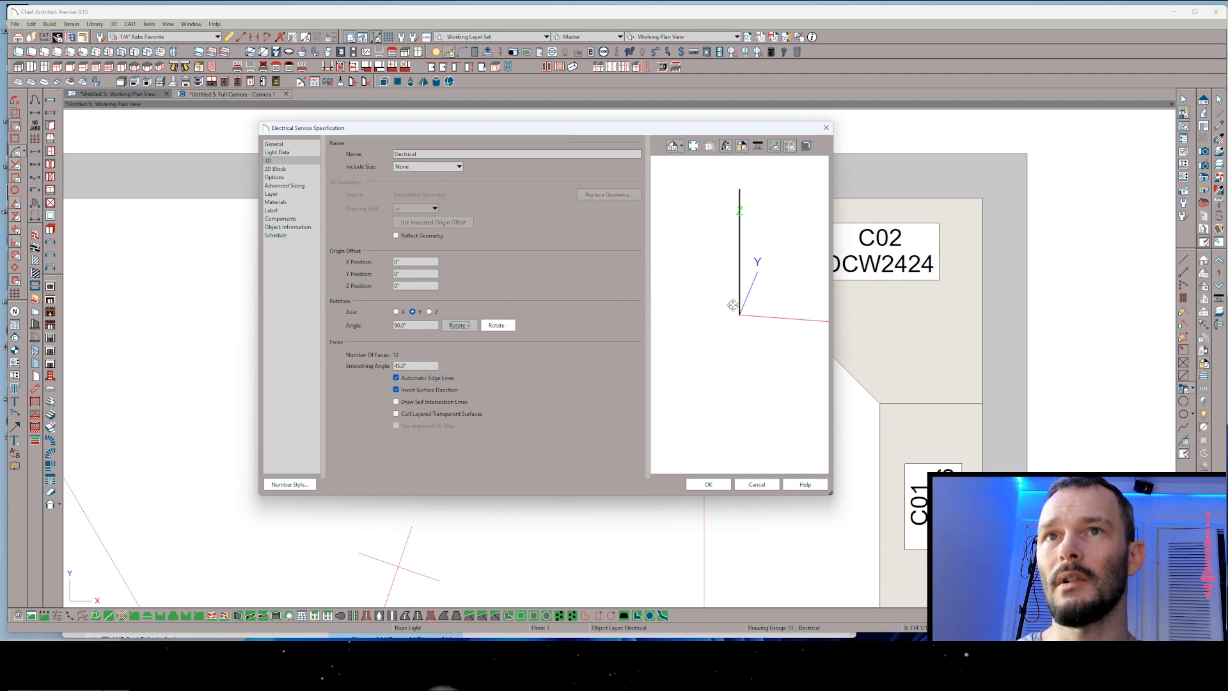
left_click(429, 311)
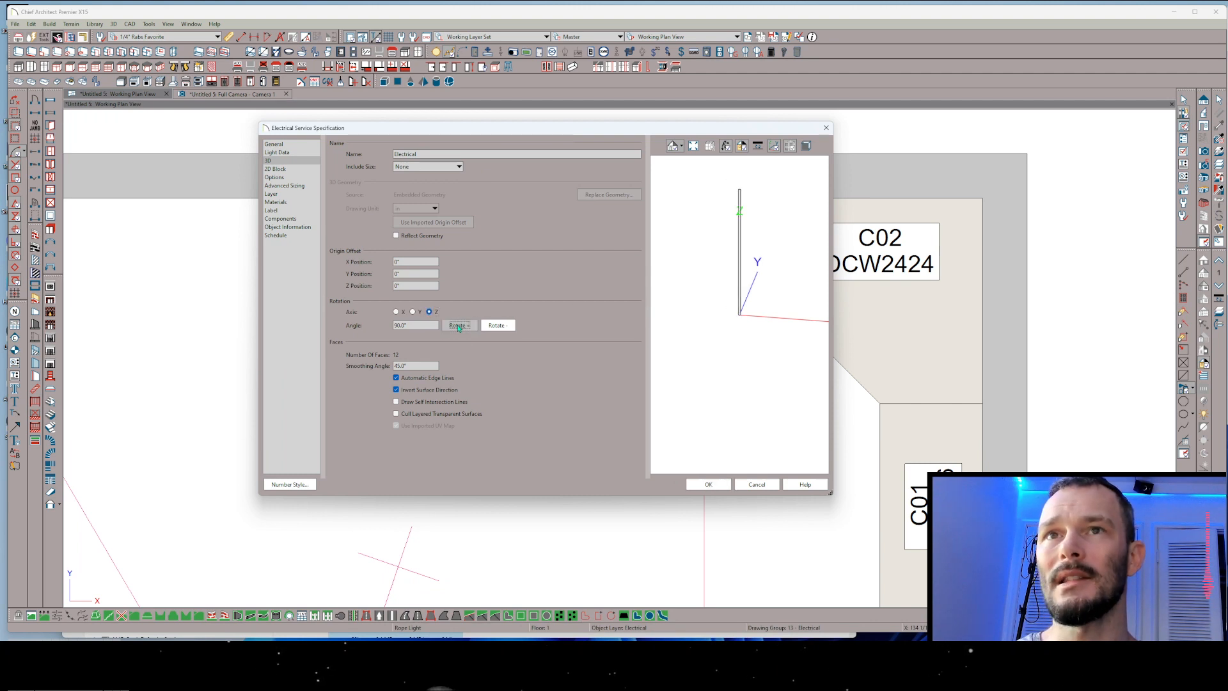
left_click(276, 153)
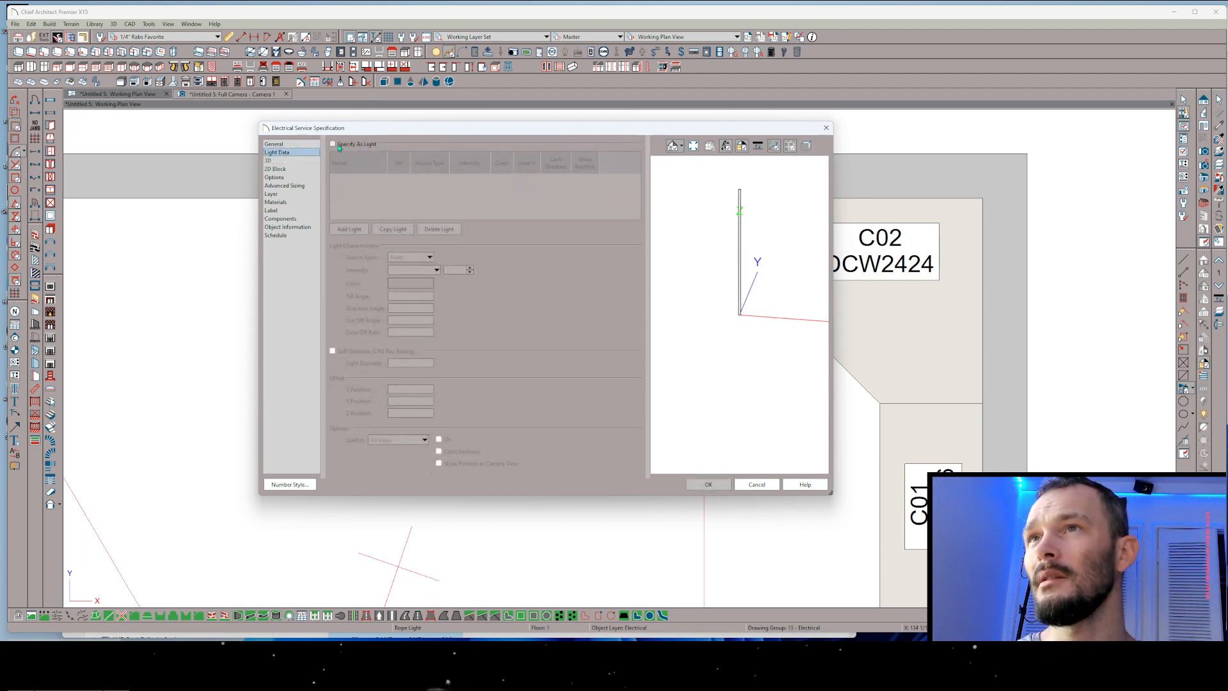
Specify the symbol as a Spot light source and replace its angle value.
left_click(332, 144)
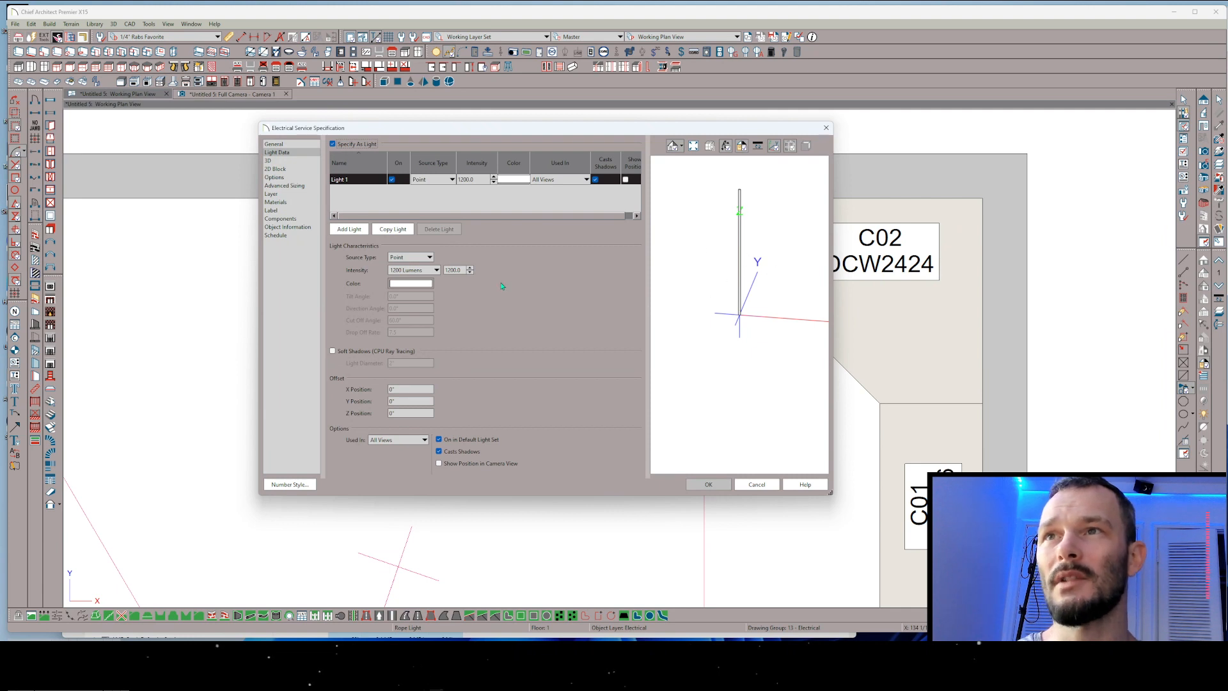
left_click(436, 270)
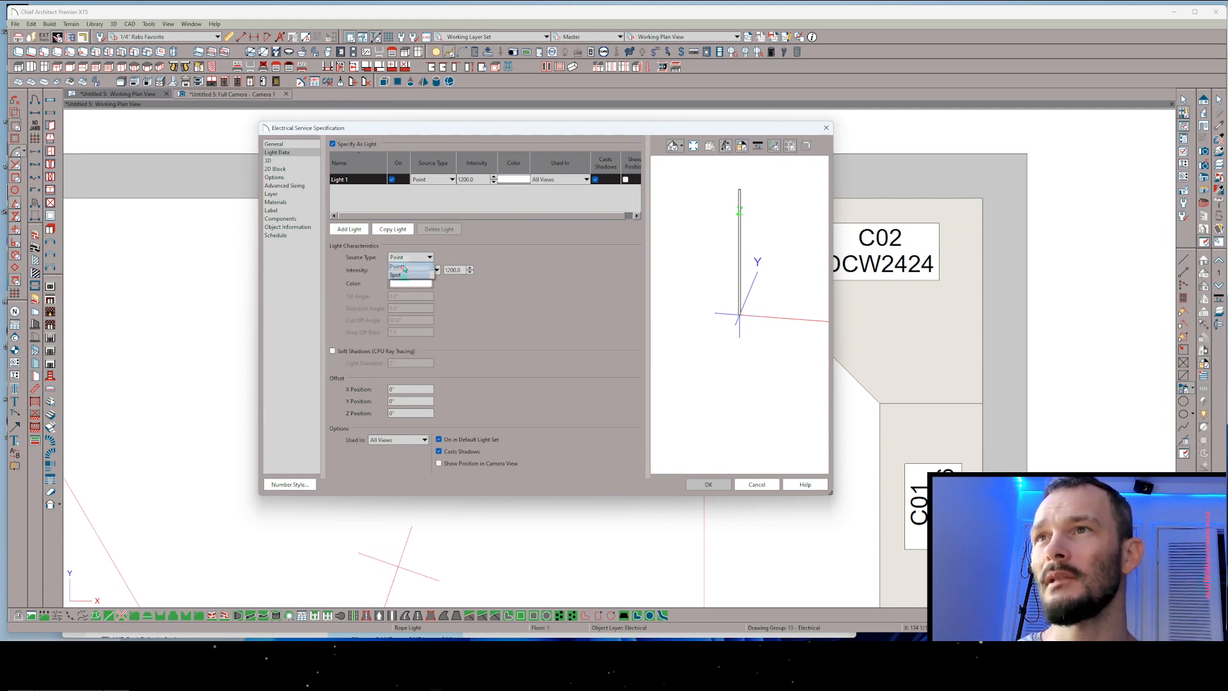
left_click(395, 274)
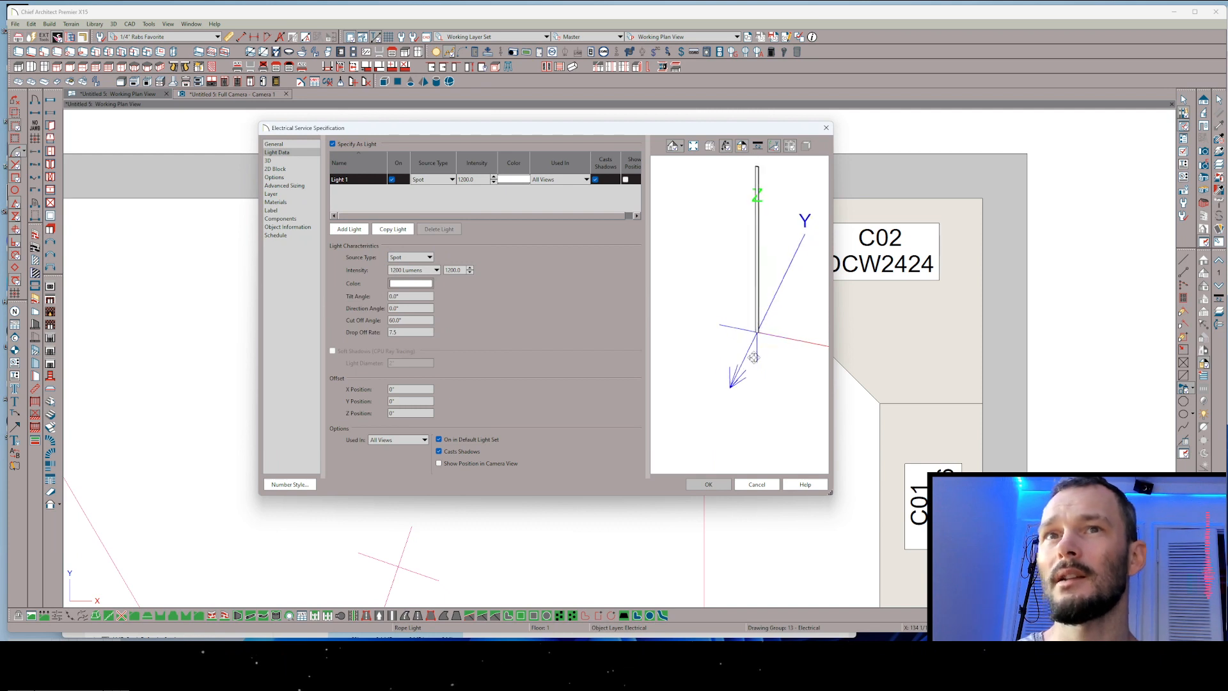
triple_click(409, 307)
type("180")
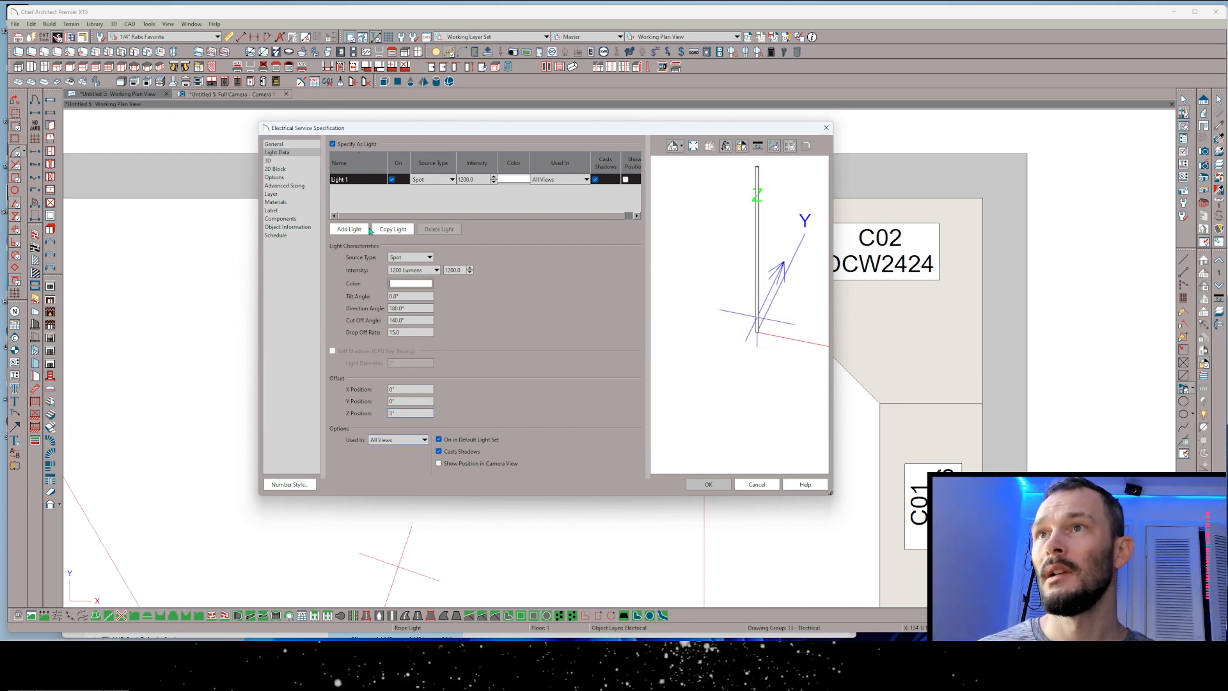
Add repeated copies of the spot light, each with its own Z Position offset.
left_click(392, 229)
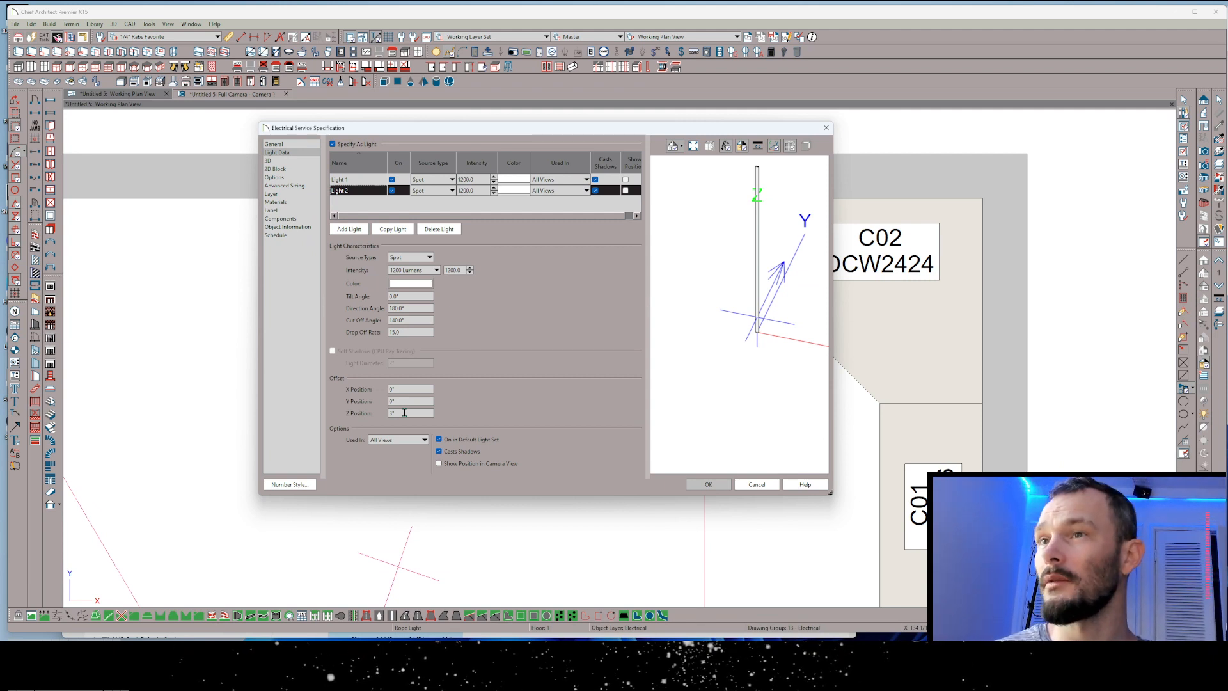
triple_click(410, 413)
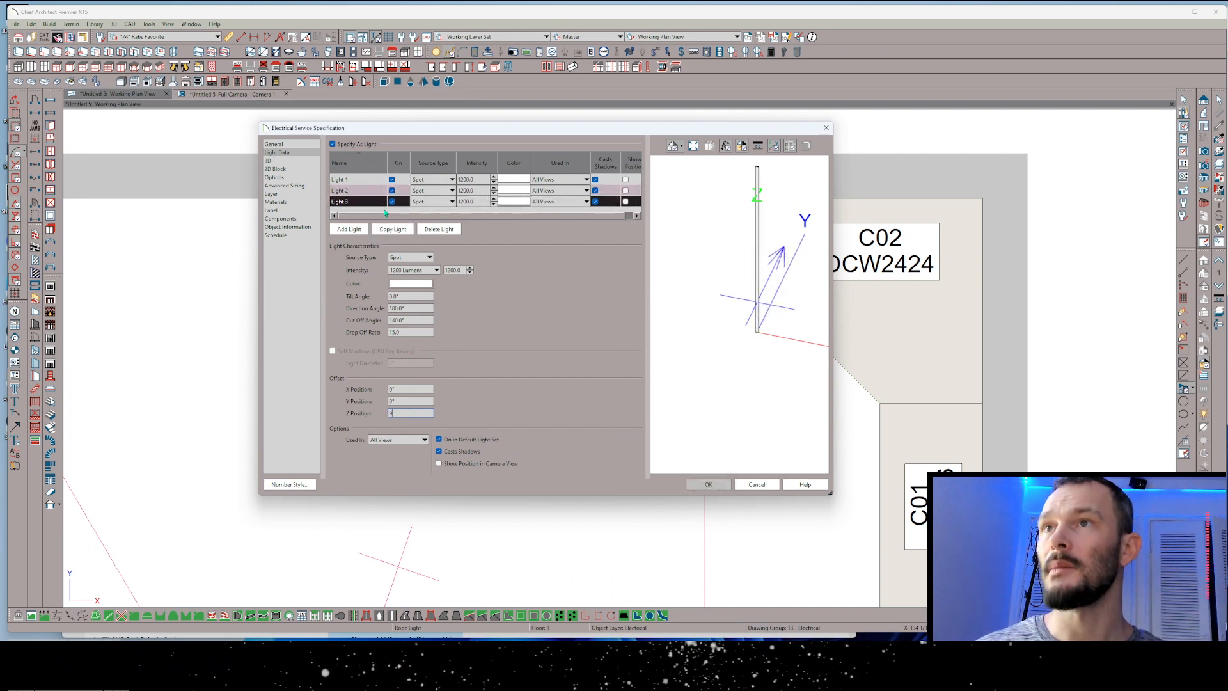
left_click(349, 229)
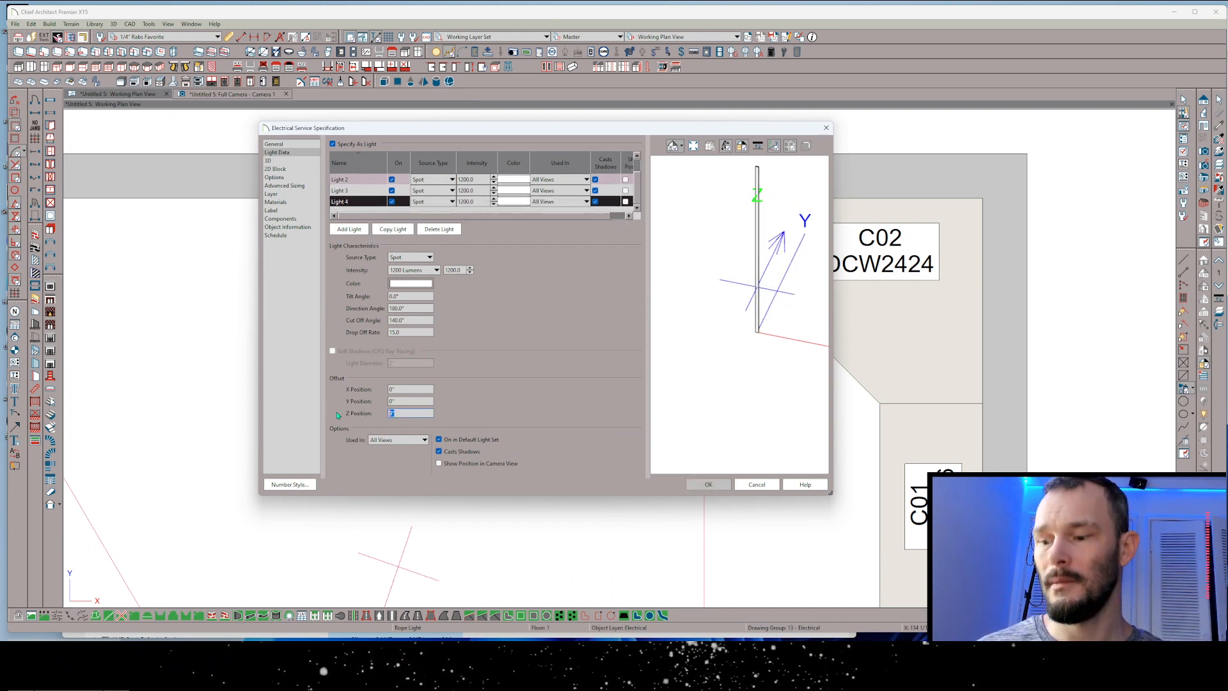
left_click(348, 229)
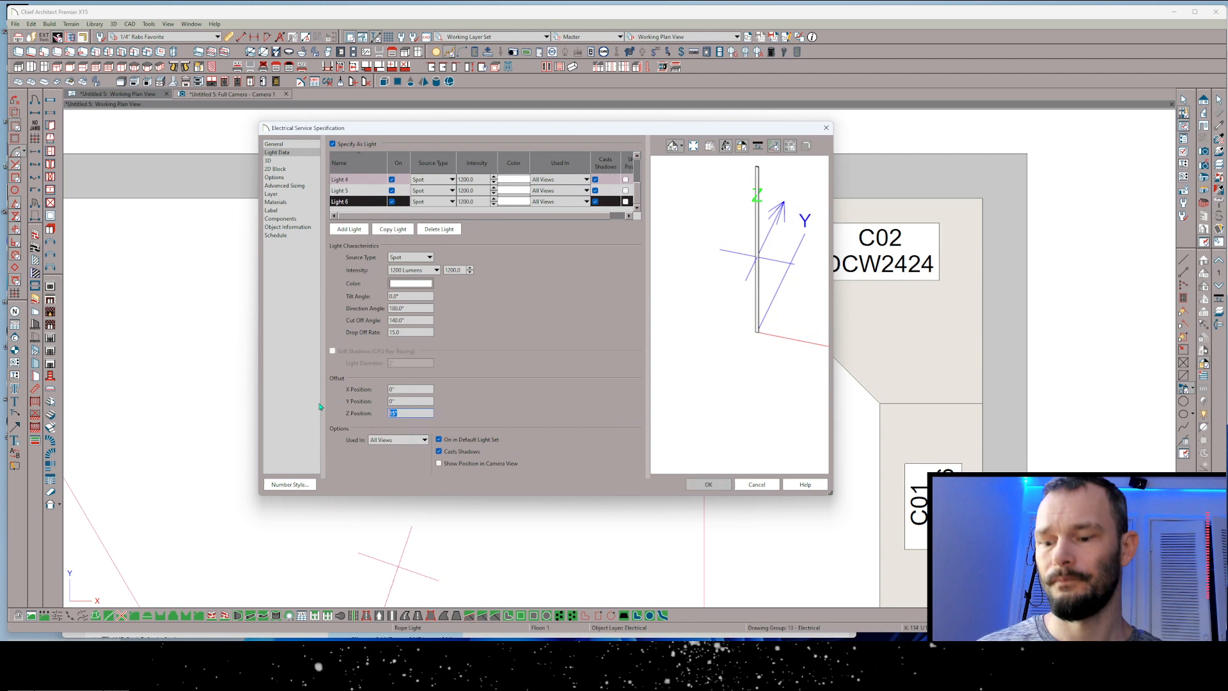
left_click(348, 229)
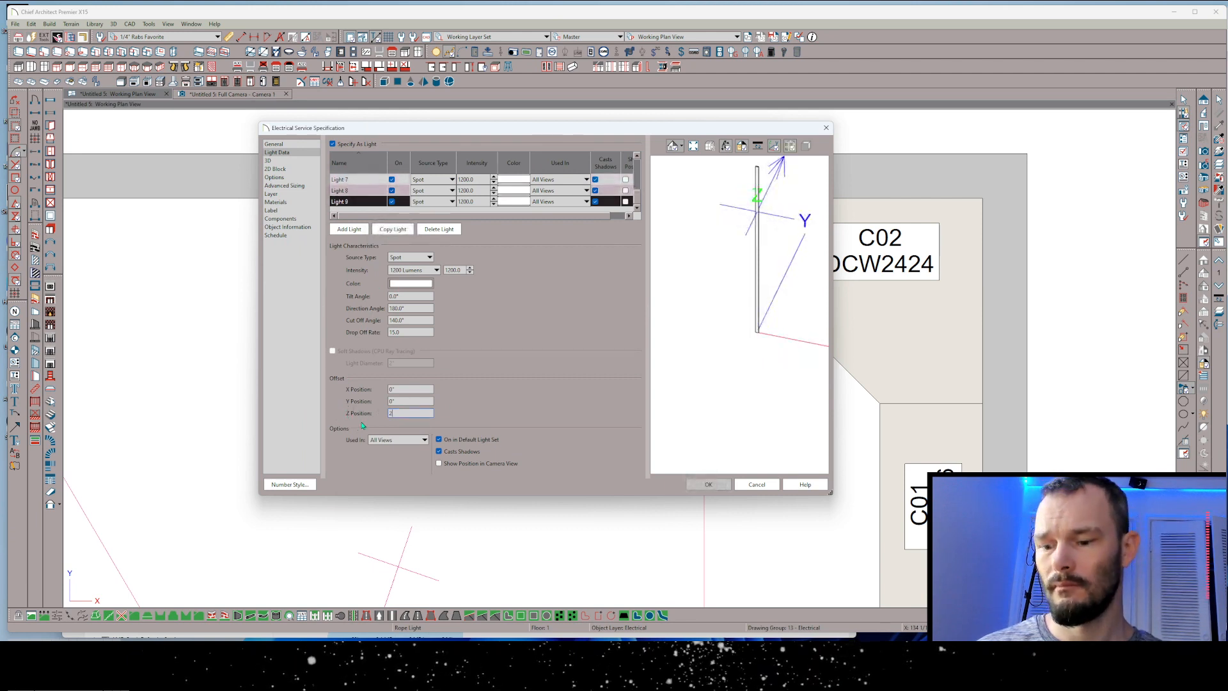
left_click(348, 229)
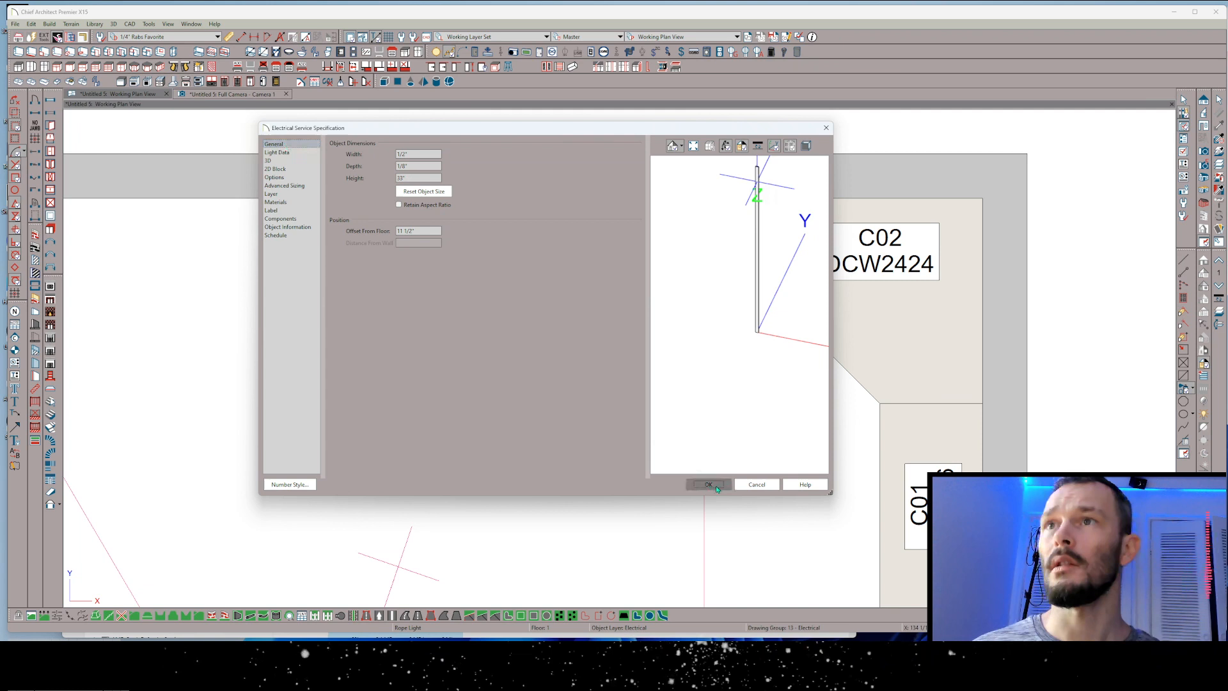
Accept the 11 1/2" floor offset and open the symbol's 2D CAD block for editing.
left_click(706, 485)
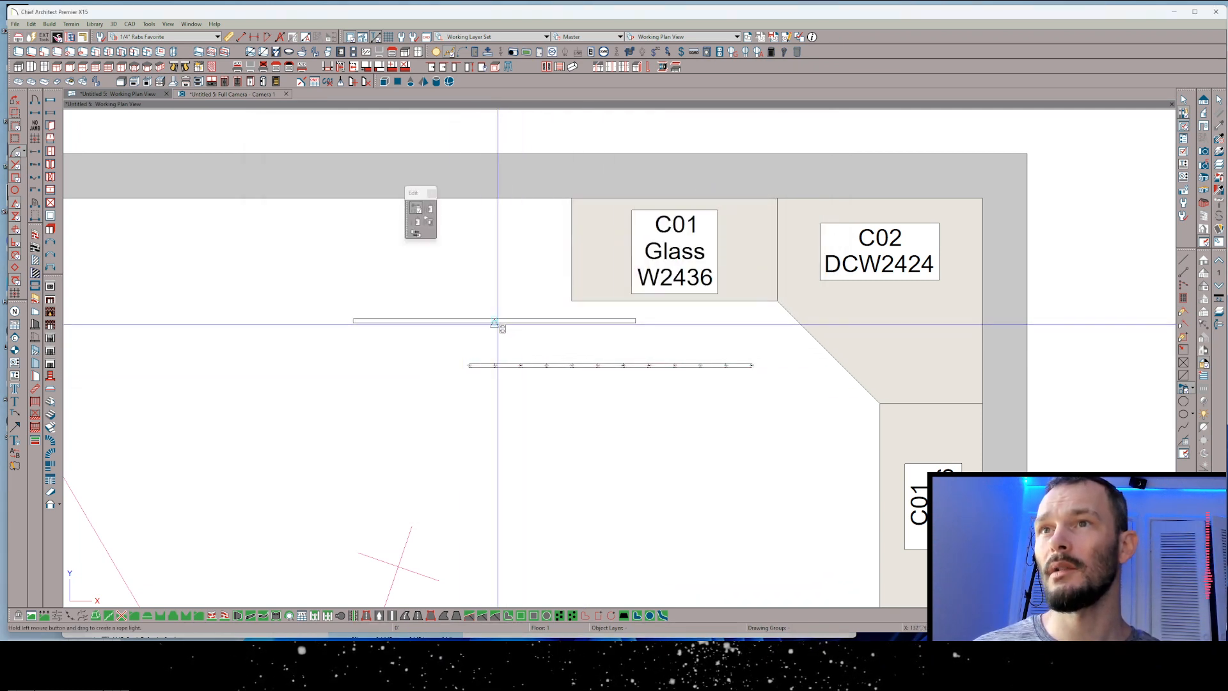
left_click(493, 321)
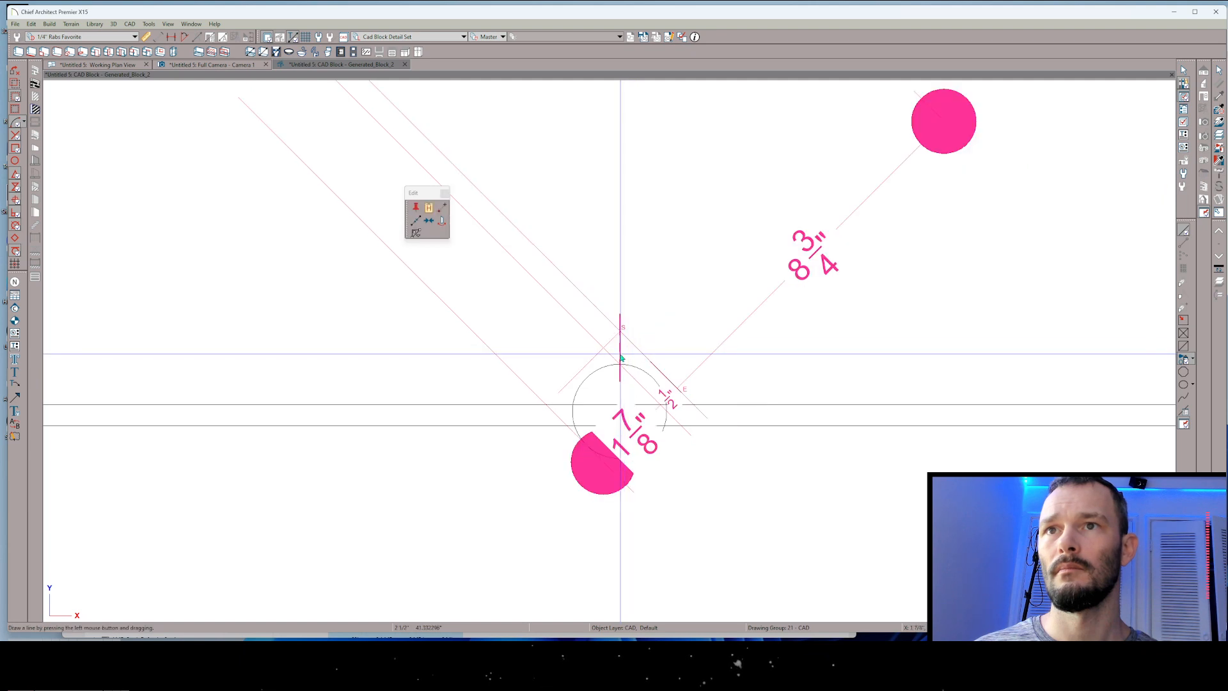
Save the circle-under-peaked-line block to All Instances, then reopen it.
right_click(662, 298)
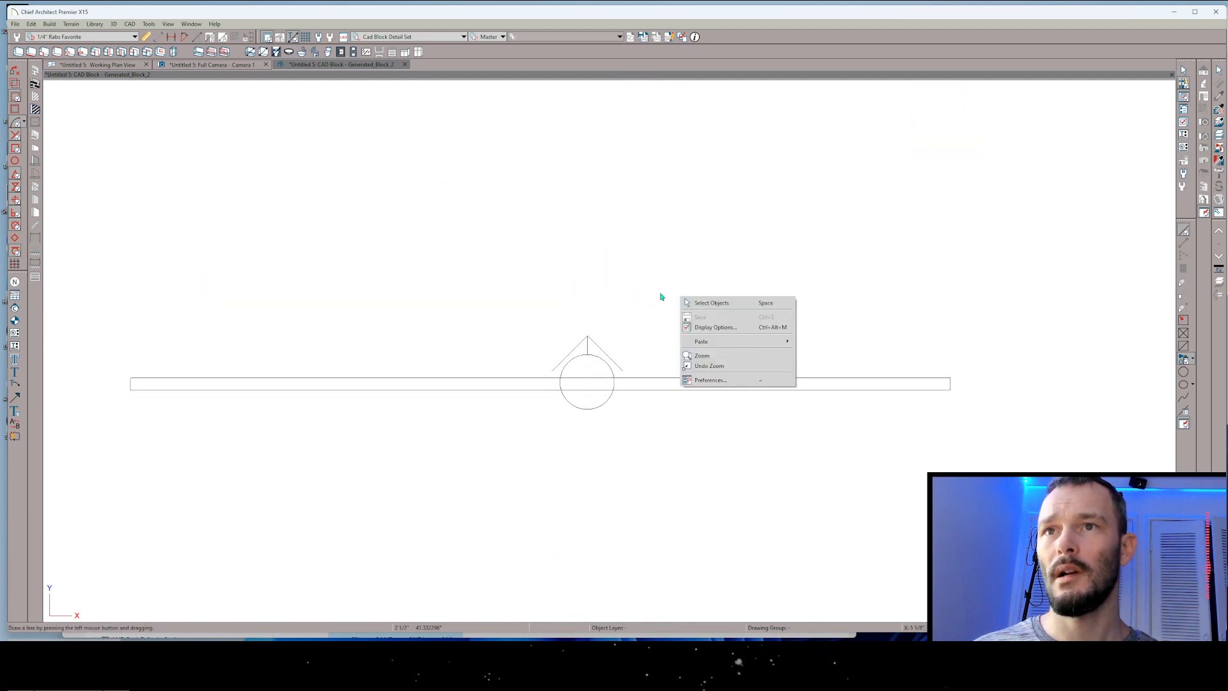
left_click(710, 303)
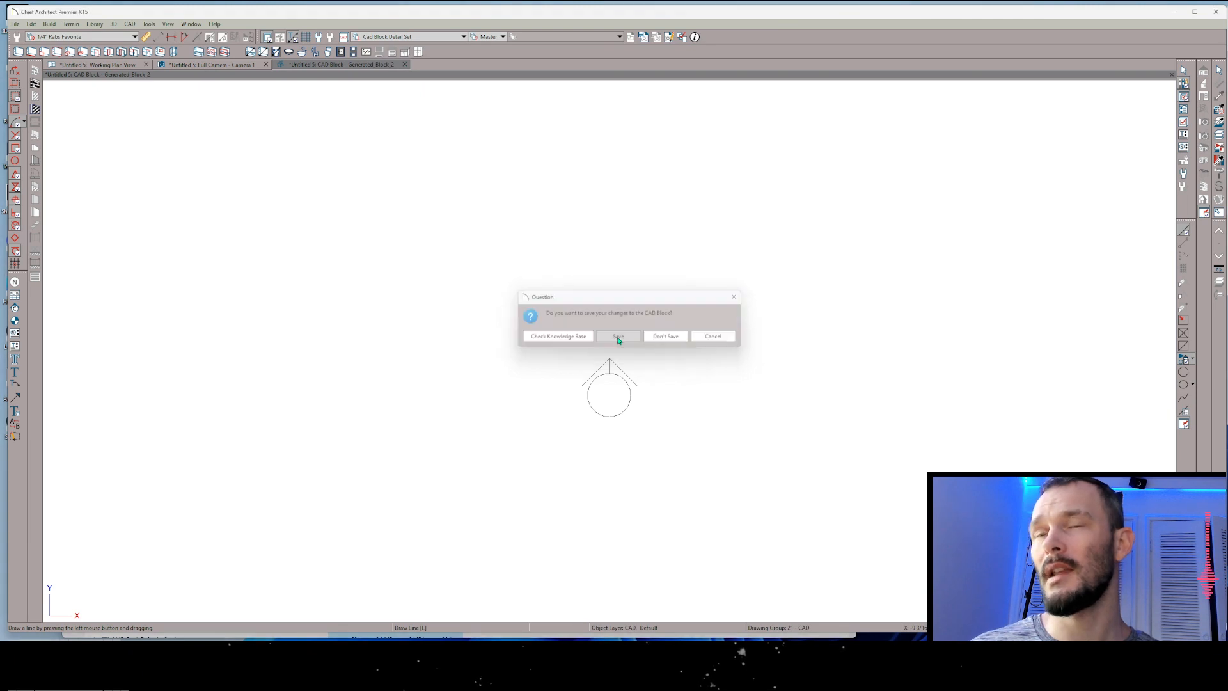
left_click(618, 336)
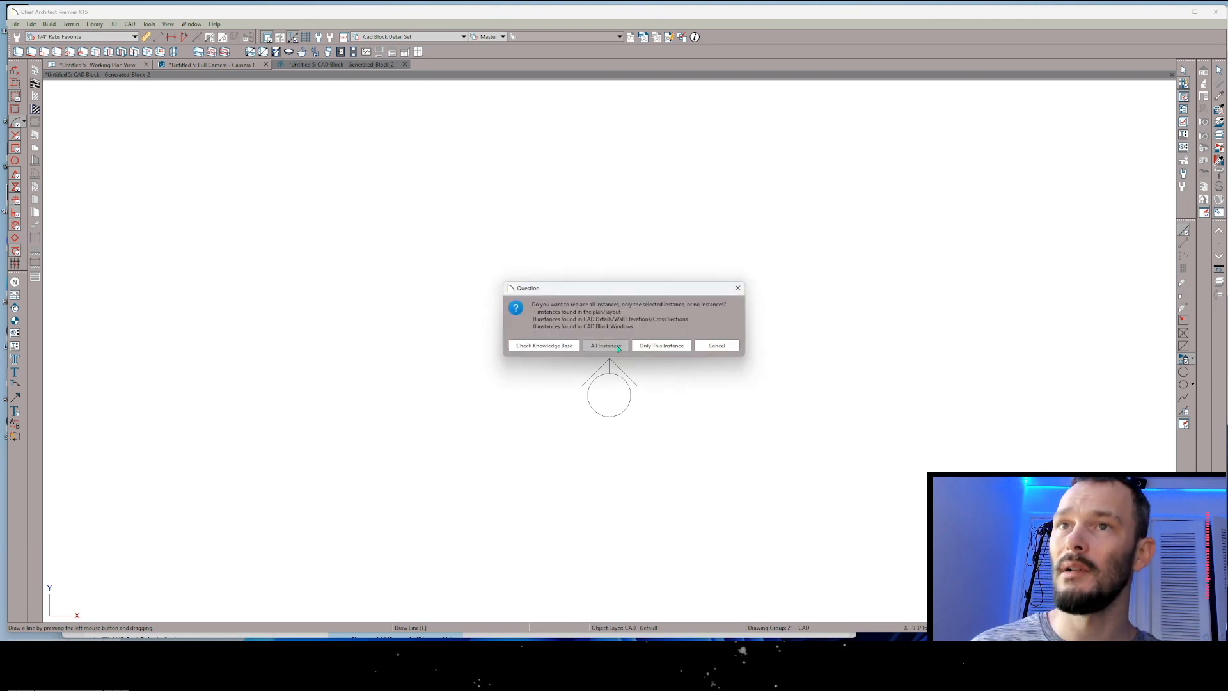
left_click(604, 346)
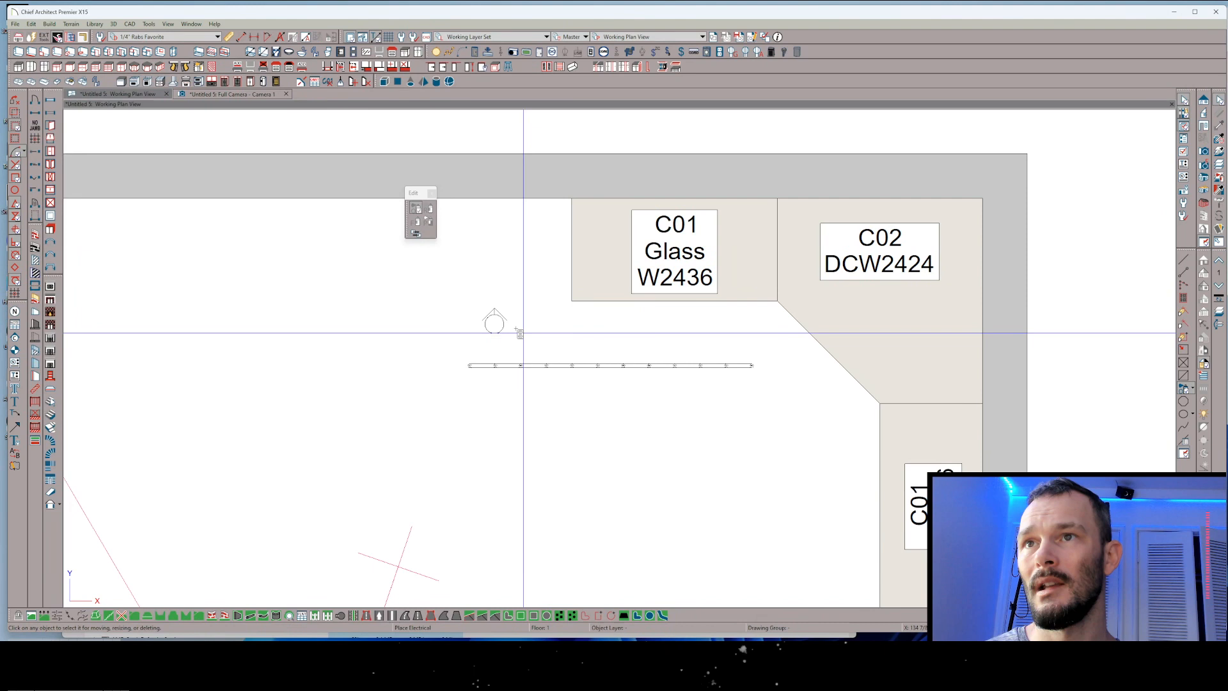
left_click(494, 322)
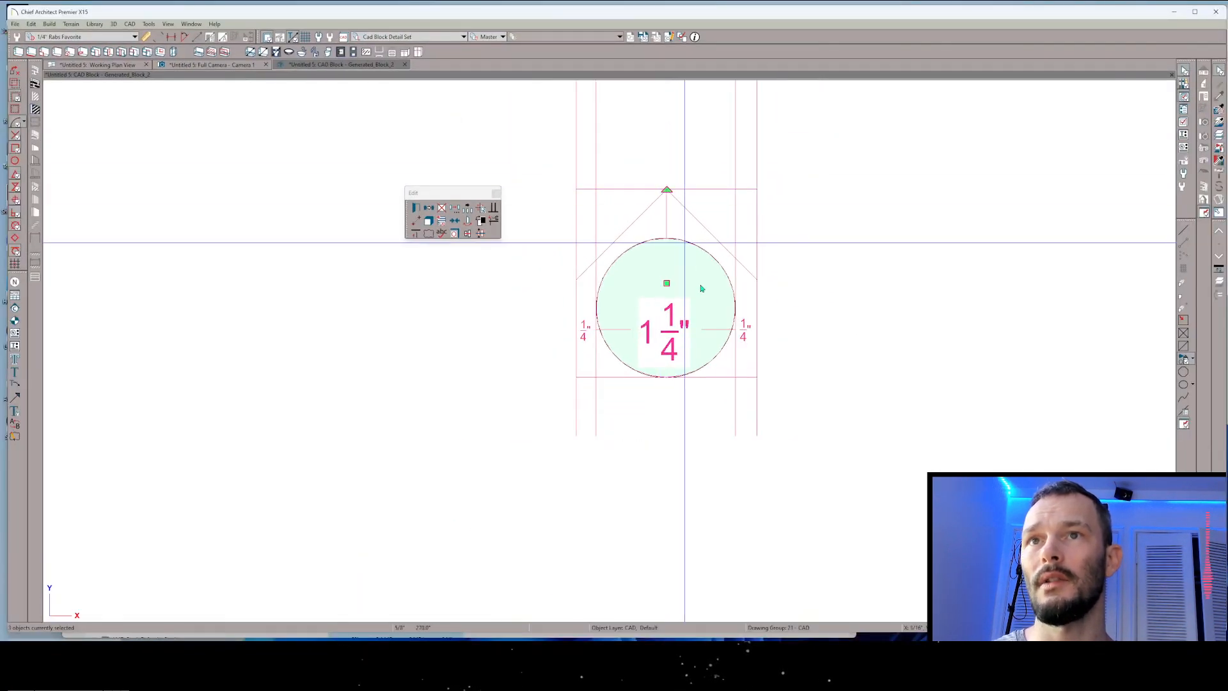
Close the block editor with the 1 1/4" circle and save the block.
left_click(404, 64)
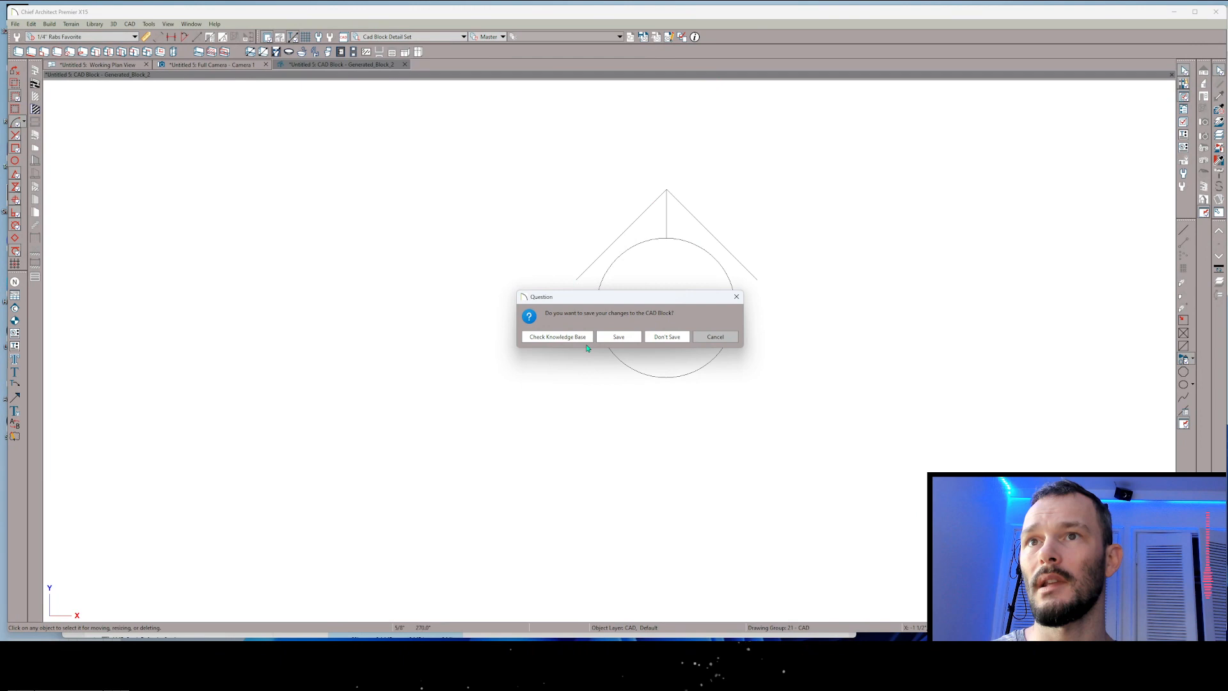
left_click(667, 335)
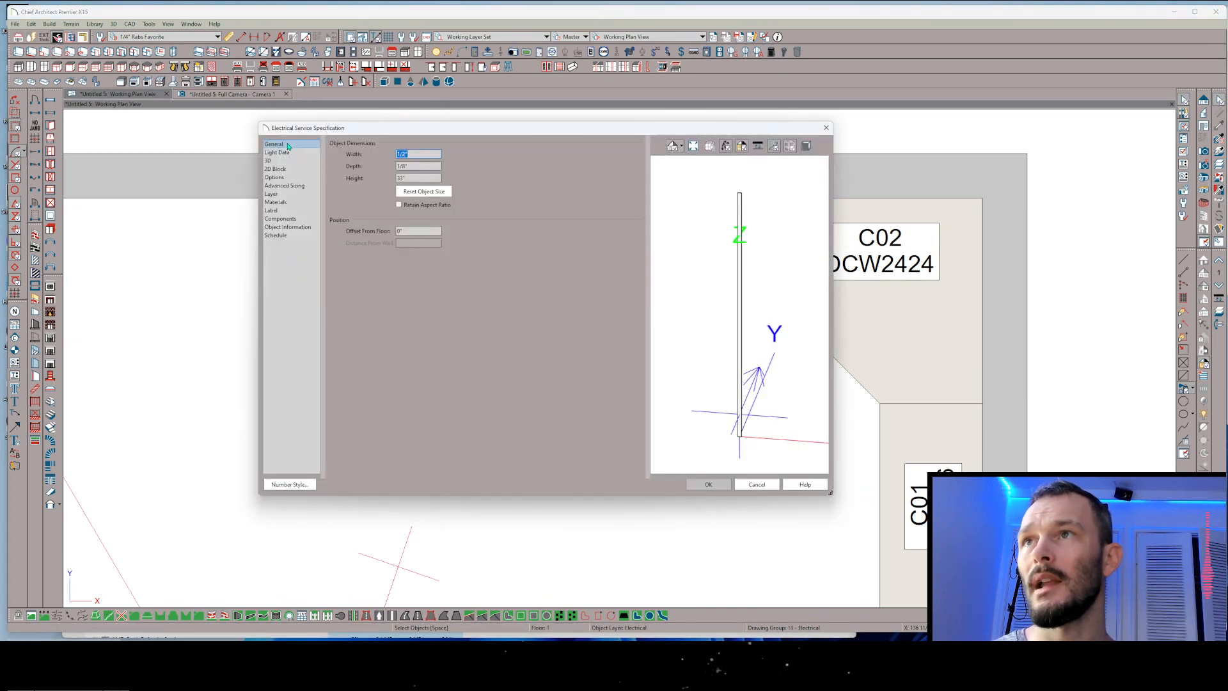
Change Offset From Floor on the General panel and accept the specification.
left_click(418, 230)
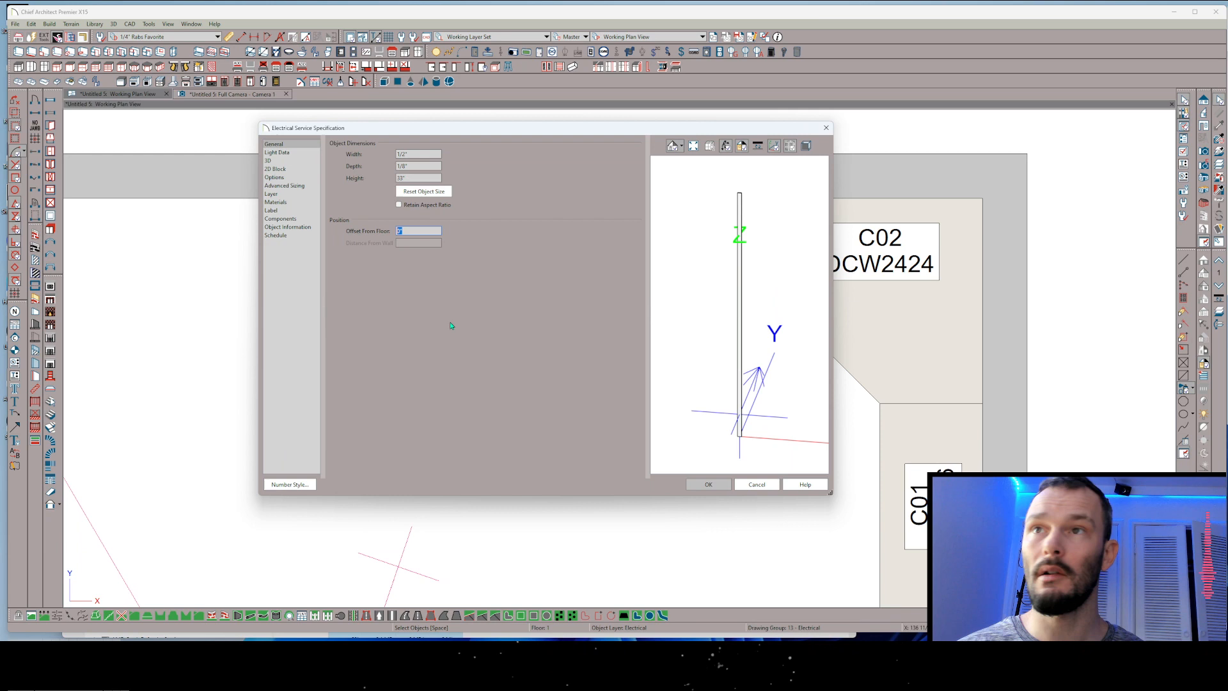
left_click(708, 485)
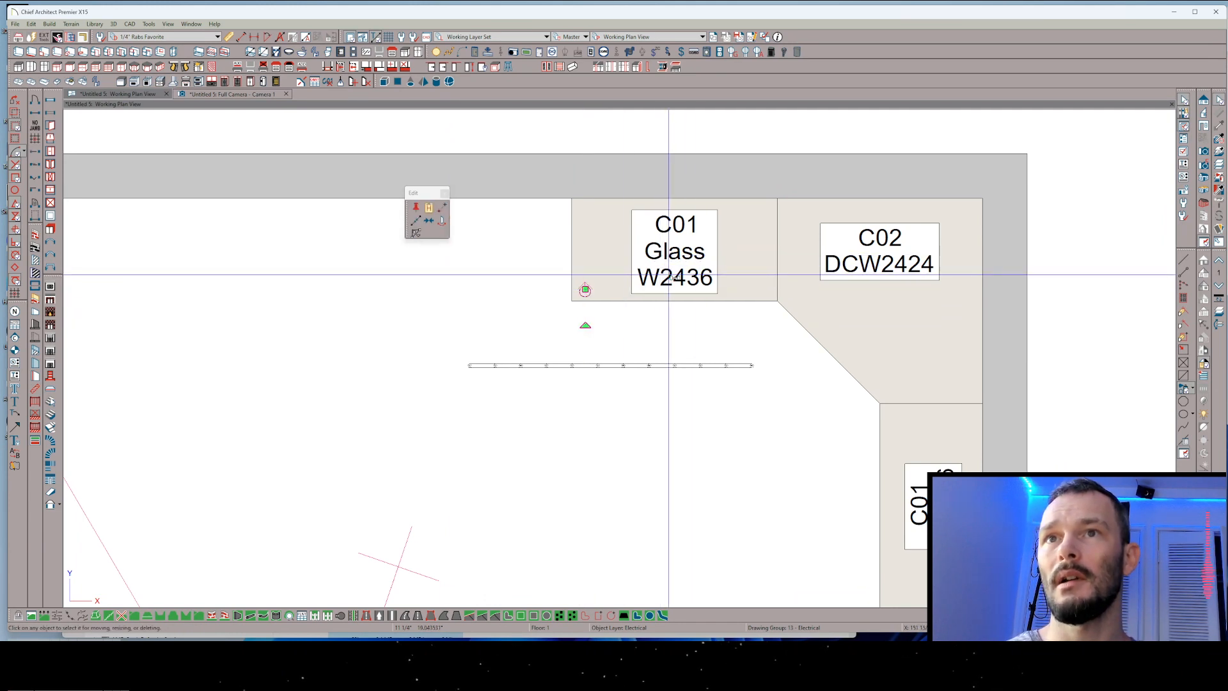
Place rope lights at C01's corner and along the cabinet front, confirming the Electrical layer.
left_click(765, 289)
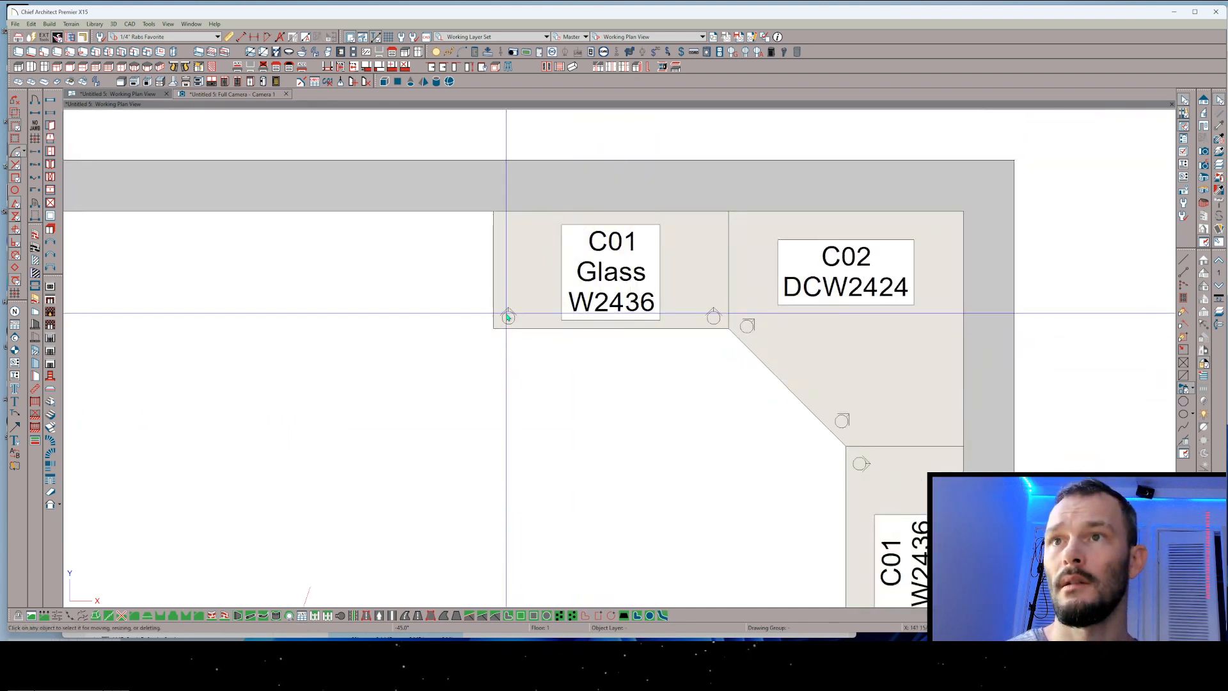
left_click(508, 317)
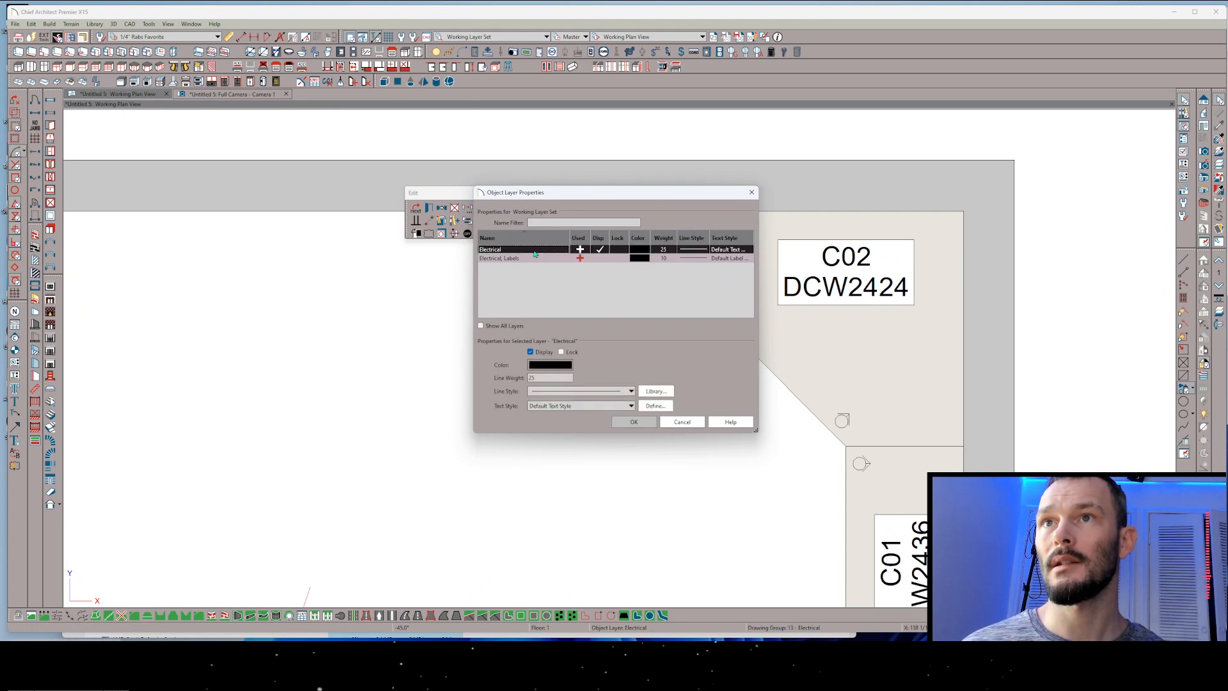
left_click(634, 421)
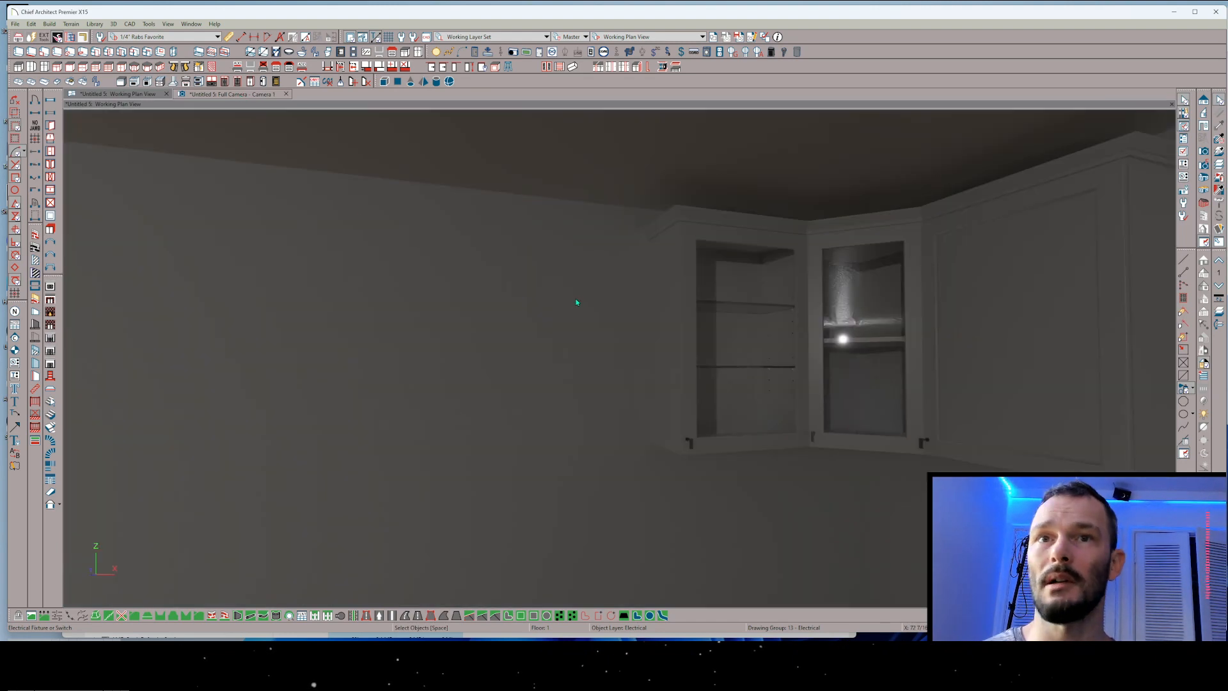
Open the Full Camera Specification for the corner glass cabinets' camera view.
left_click(231, 94)
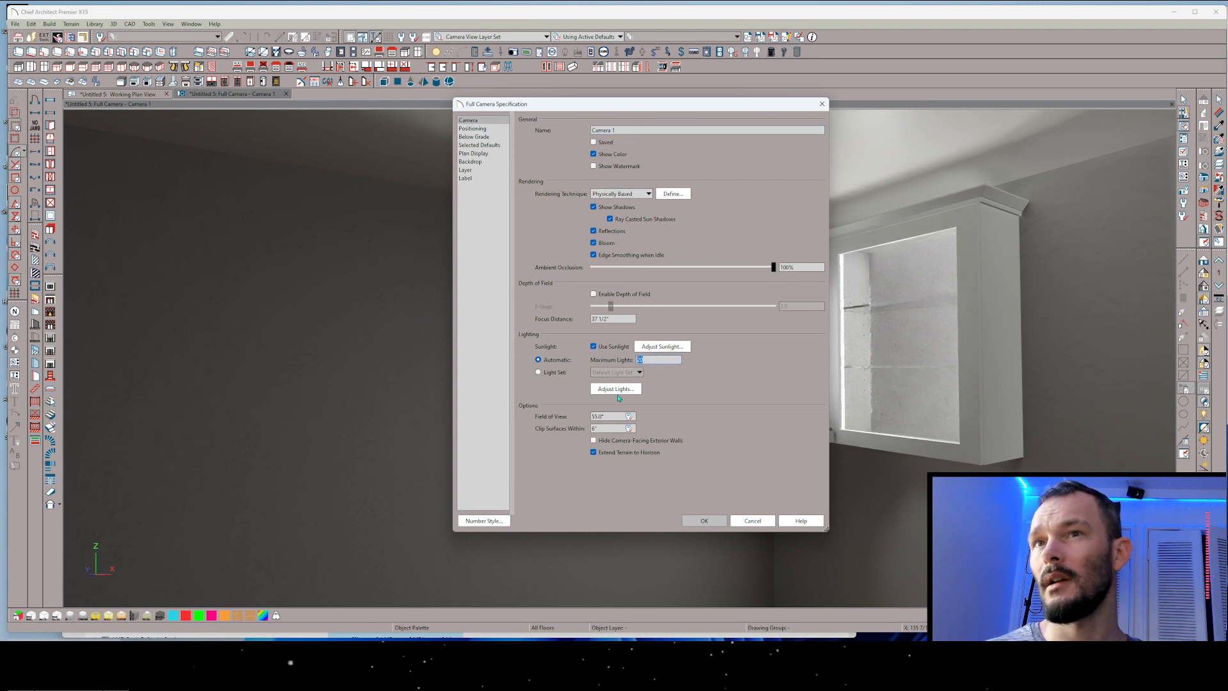
Light the camera with a new 'Kitchen' light set with its five electrical lights turned off.
left_click(537, 370)
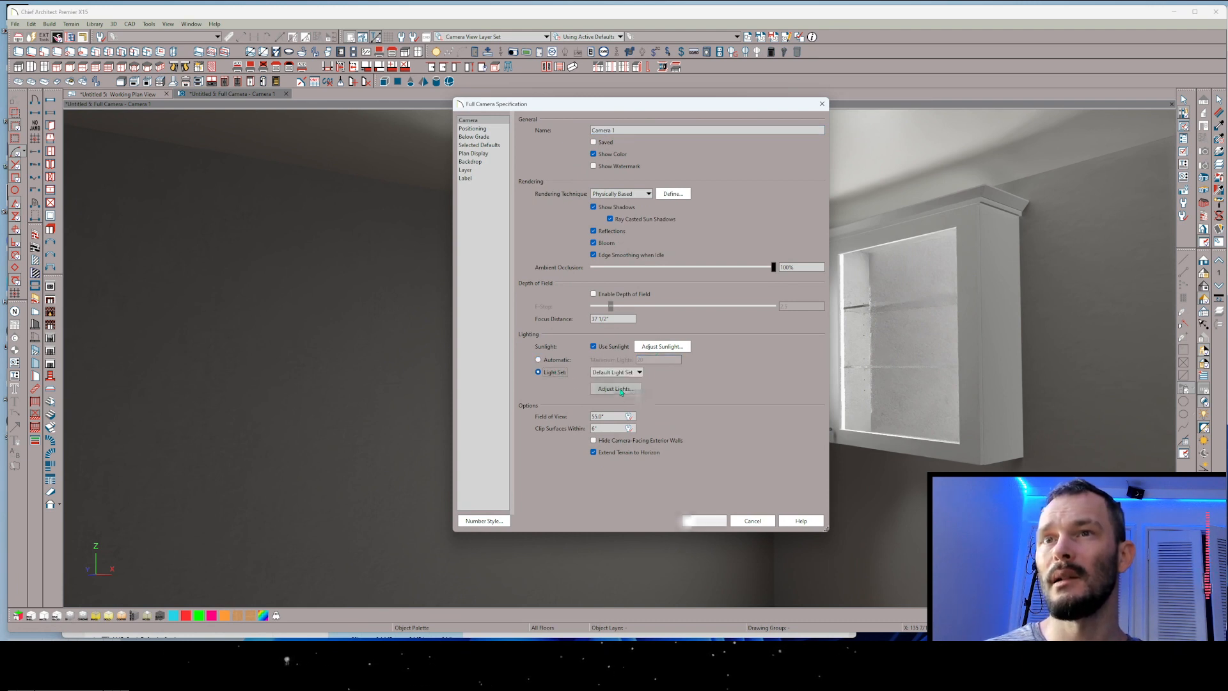
left_click(615, 389)
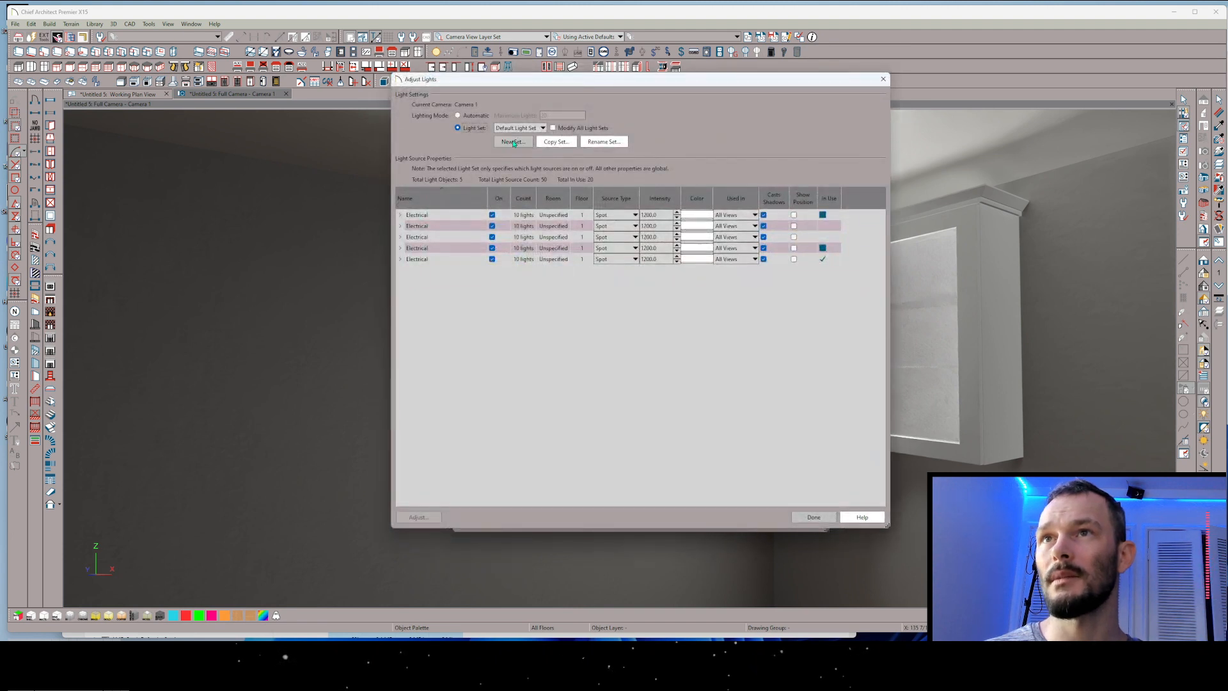
left_click(512, 141)
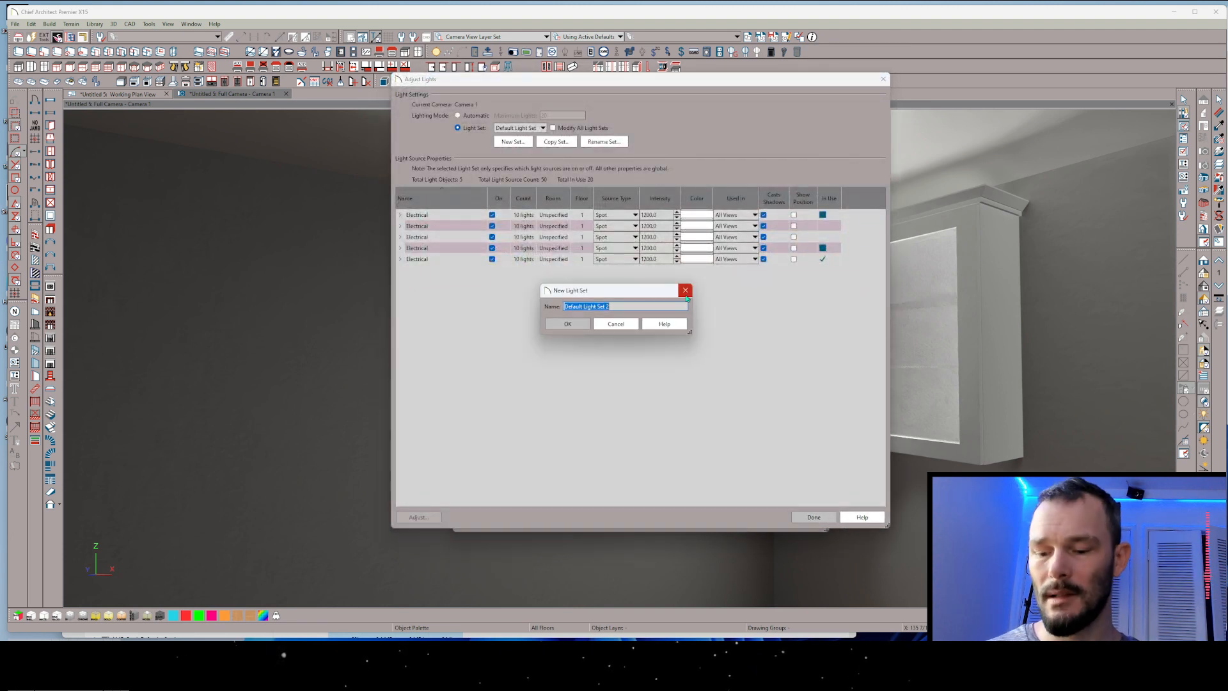
type("Kitche")
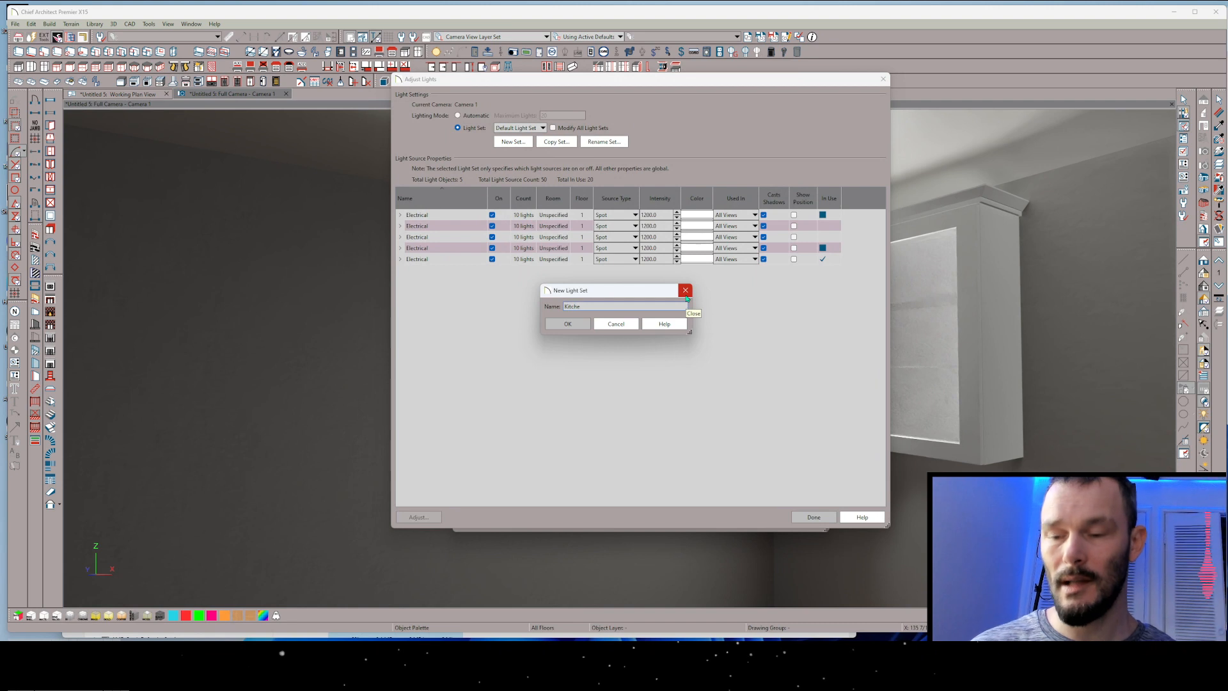
left_click(568, 323)
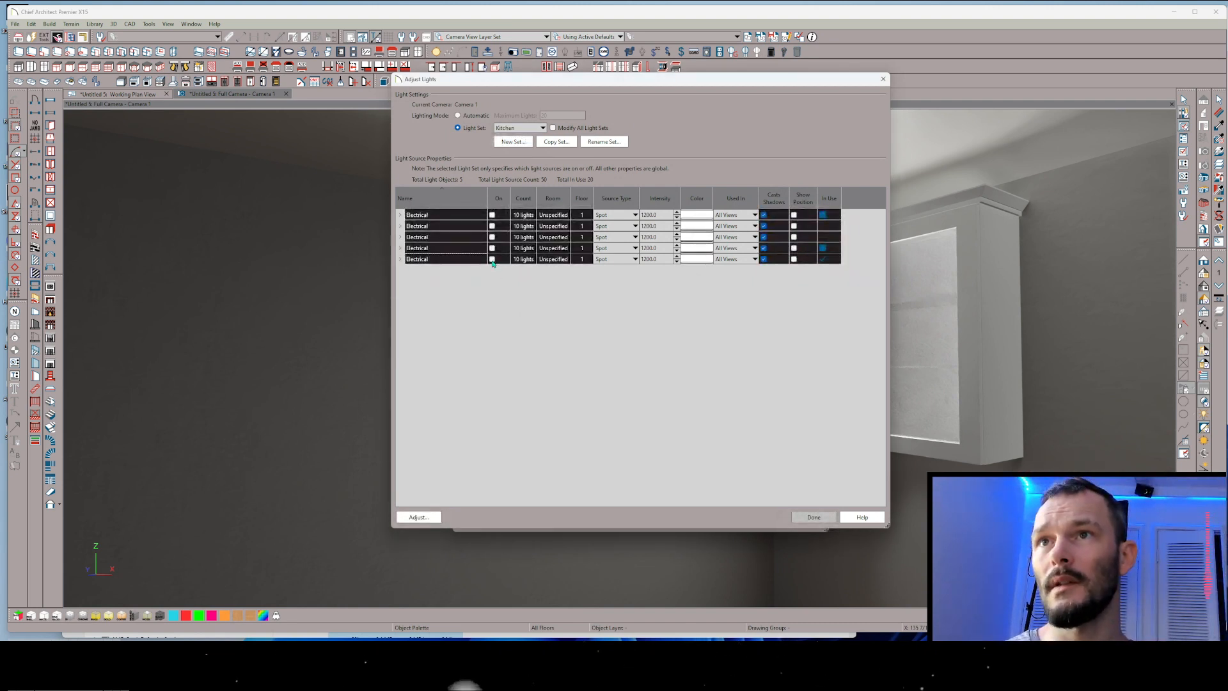
left_click(812, 517)
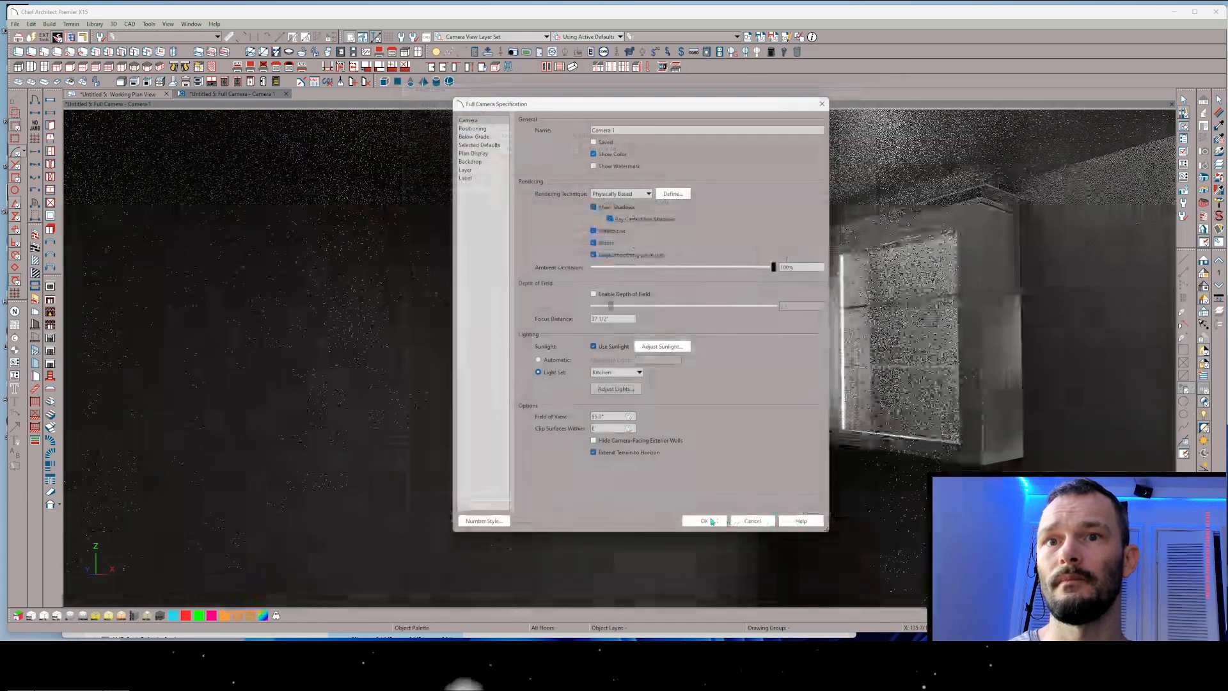
Apply the Kitchen lighting, let the physically based render finish, and select the middle cabinet.
left_click(704, 520)
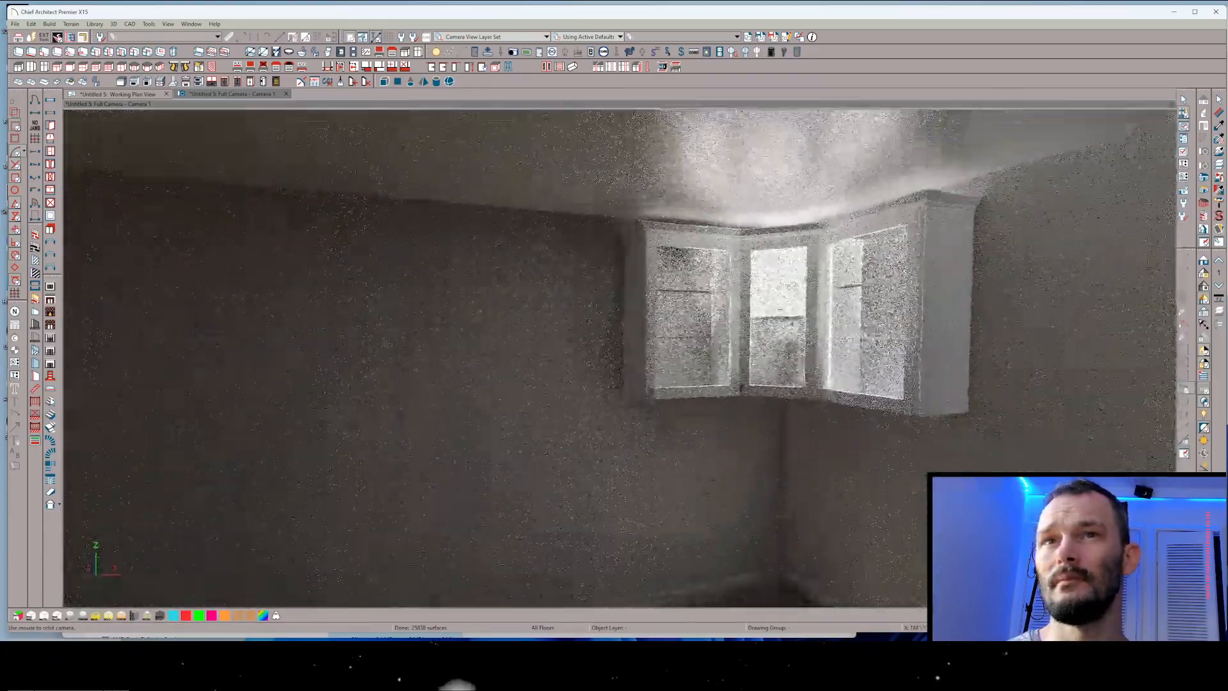
left_click(854, 314)
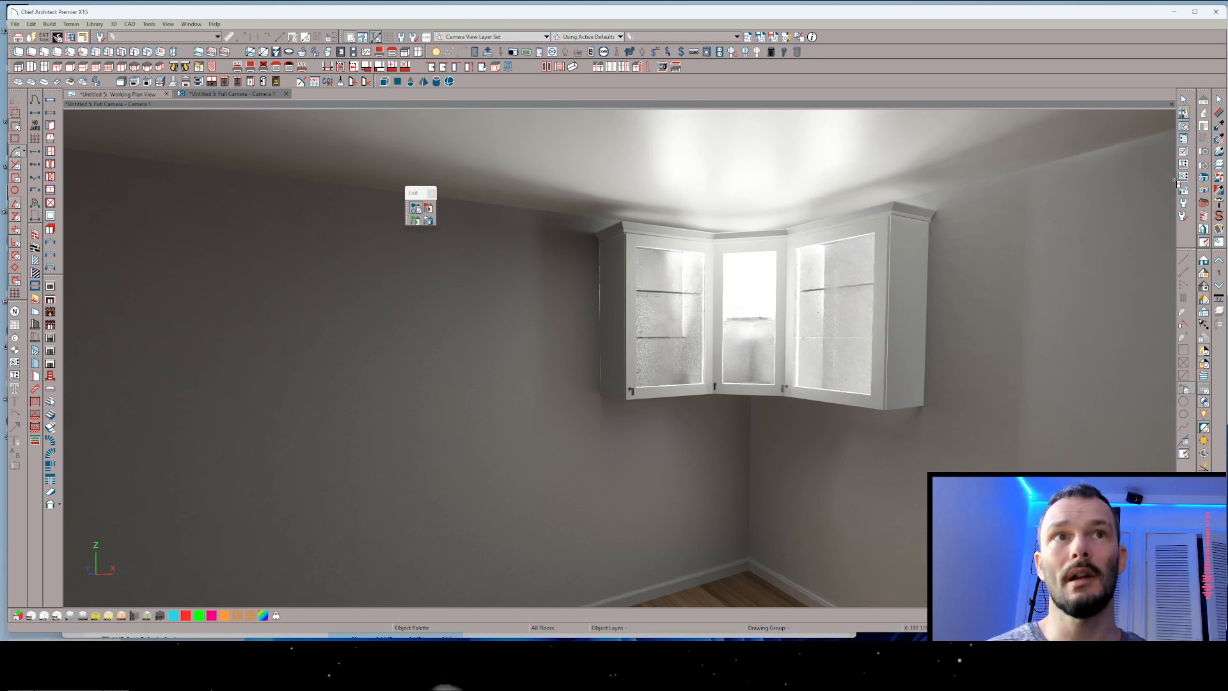
left_click(747, 313)
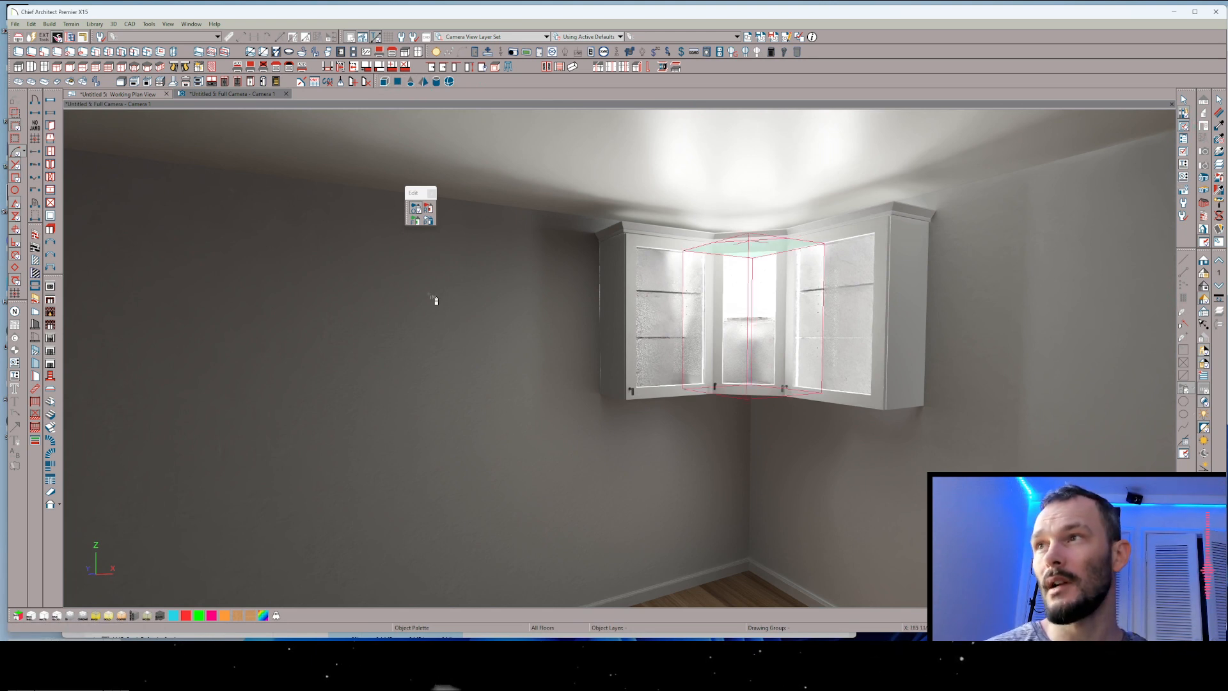